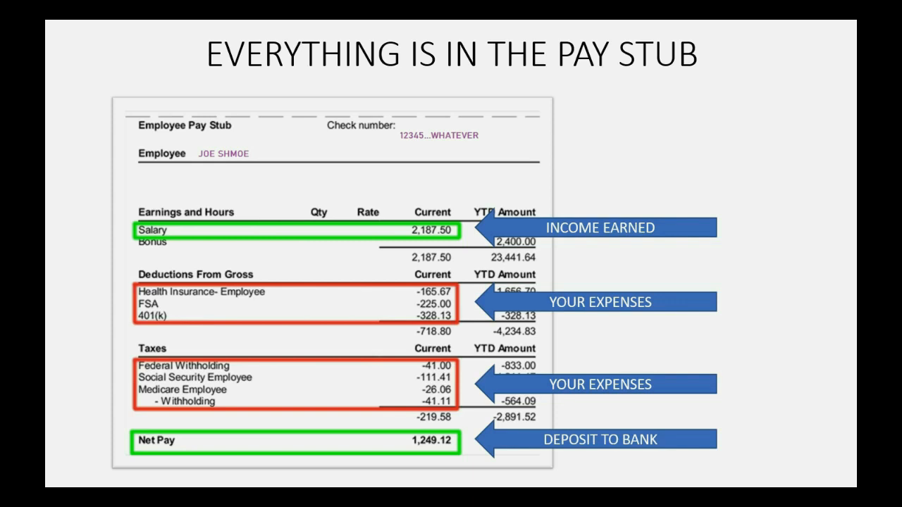
- Advance past the pay stub slide before switching to the QuickBooks dashboard
{"action": "key", "text": "Right"}
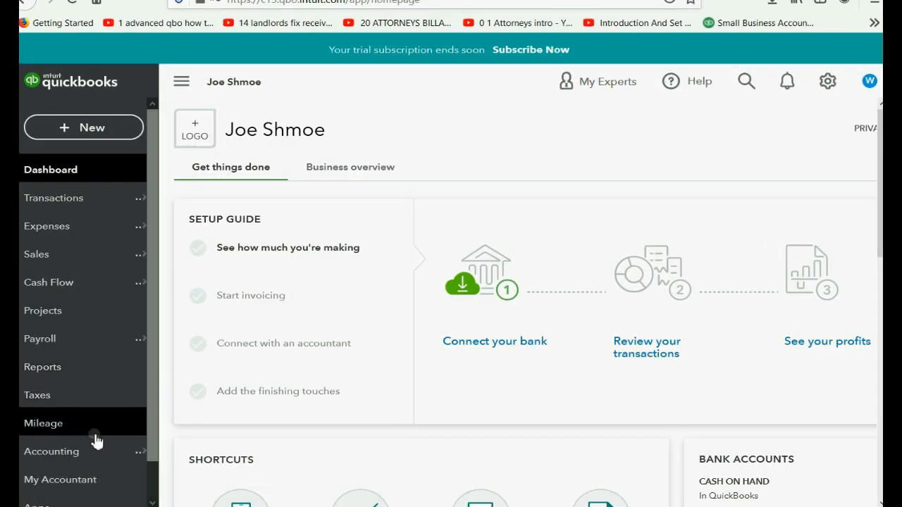
- From the Chart of Accounts, add Income account SALARY INCOME typed Other Primary Income using Save and New
{"action": "left_click", "coordinate": [51, 451]}
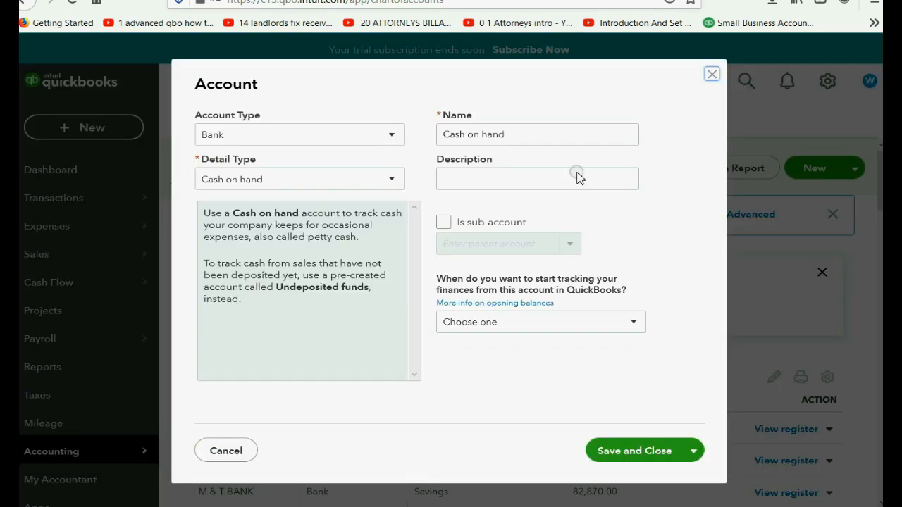
{"action": "left_click", "coordinate": [299, 136]}
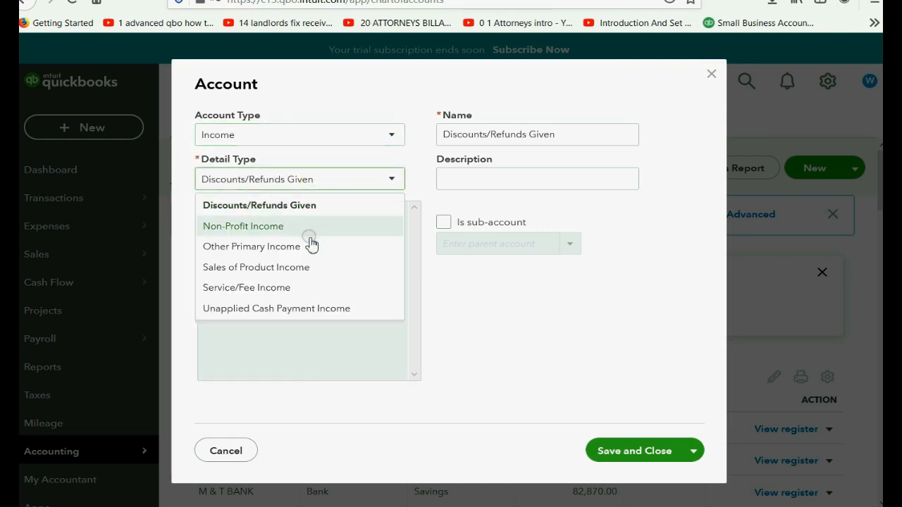
{"action": "left_click", "coordinate": [251, 245]}
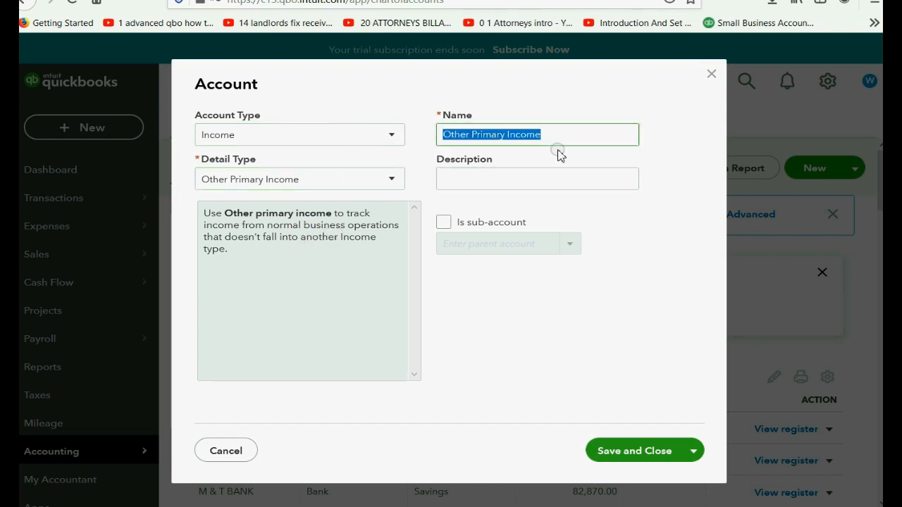
{"action": "type", "text": "SA"}
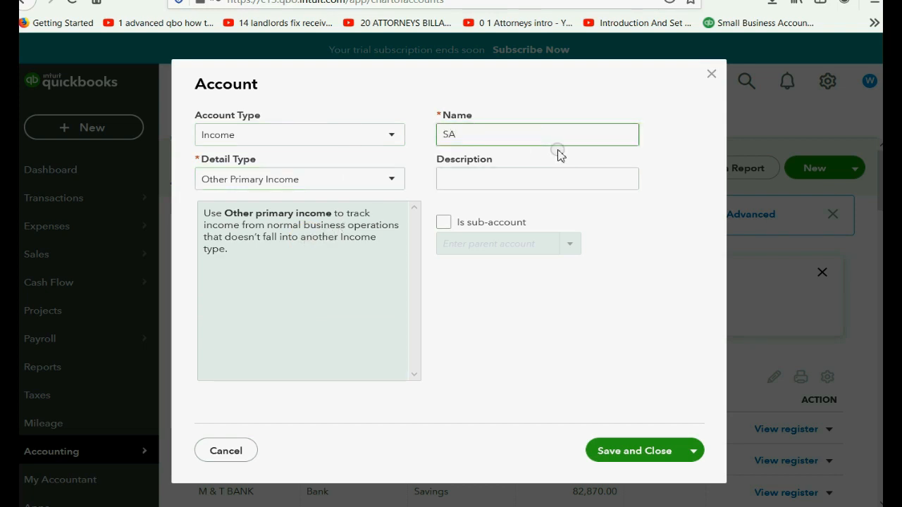
{"action": "type", "text": "SALARY IN"}
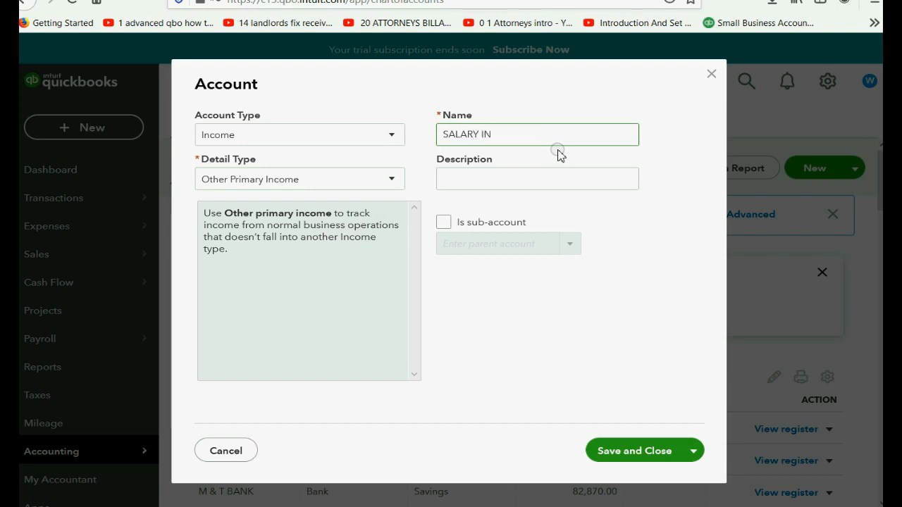
{"action": "type", "text": "COME"}
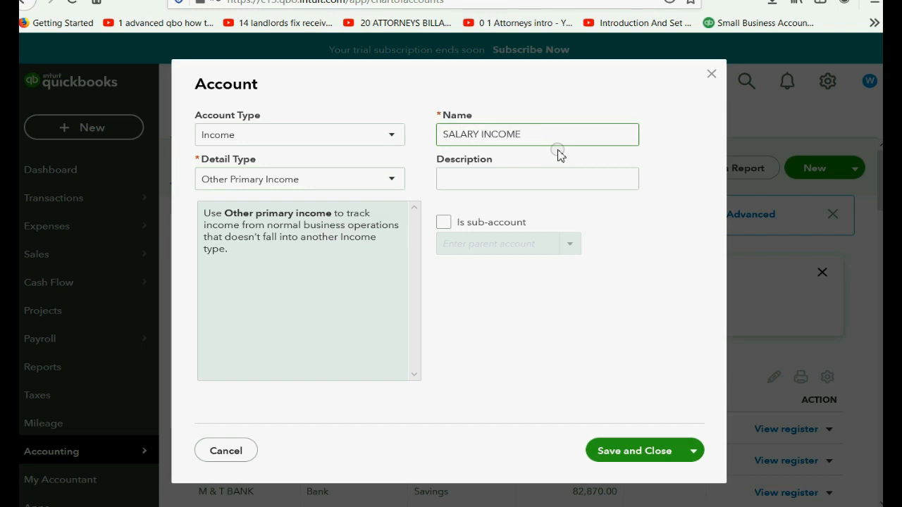
{"action": "mouse_move", "coordinate": [685, 471]}
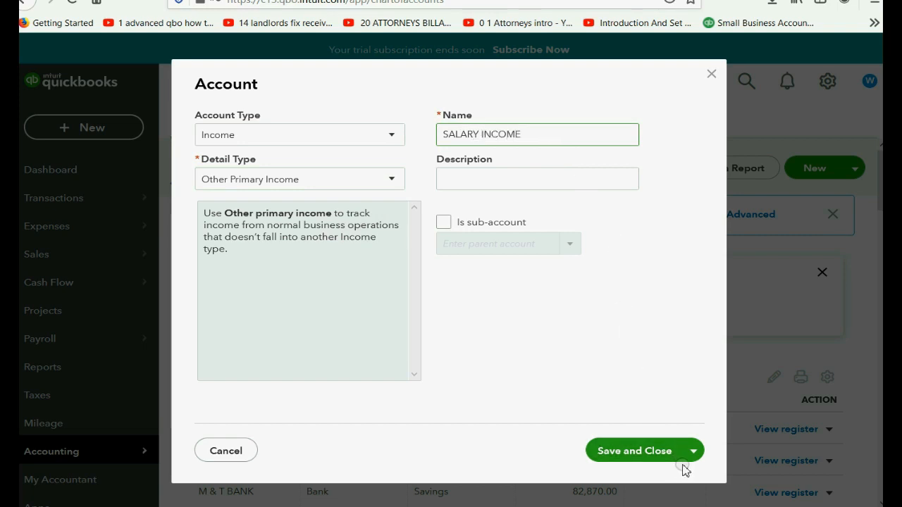
{"action": "left_click", "coordinate": [692, 449]}
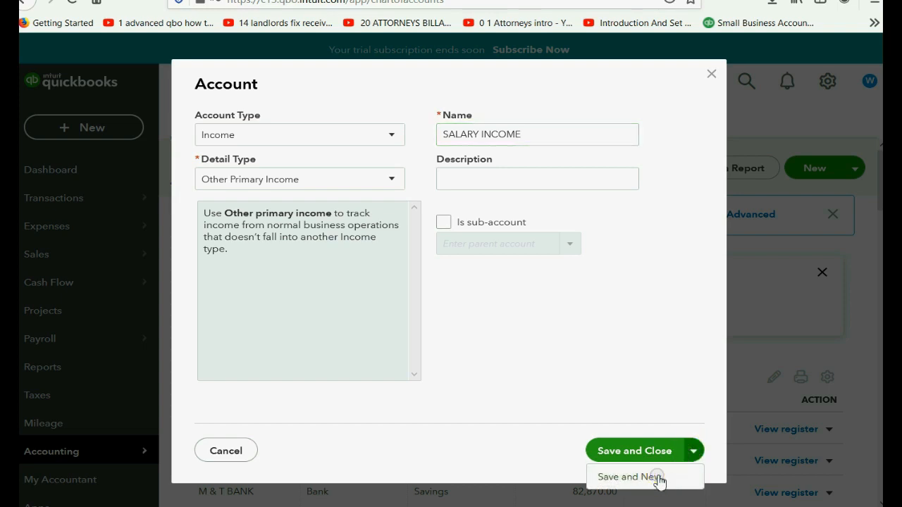
{"action": "left_click", "coordinate": [634, 476]}
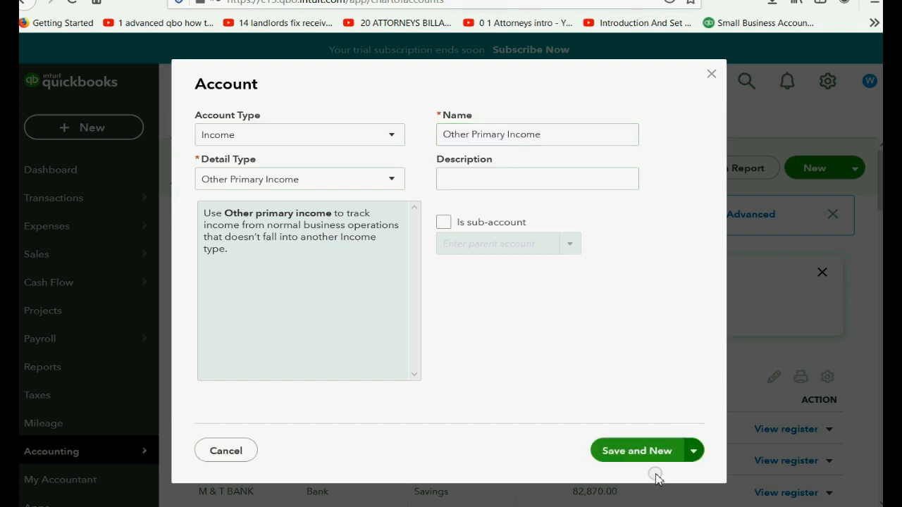
- Add Expenses accounts FEDERAL INCOME TAX and STATE INCOME TAX with detail type Payroll Wage Expenses
{"action": "left_click", "coordinate": [298, 135]}
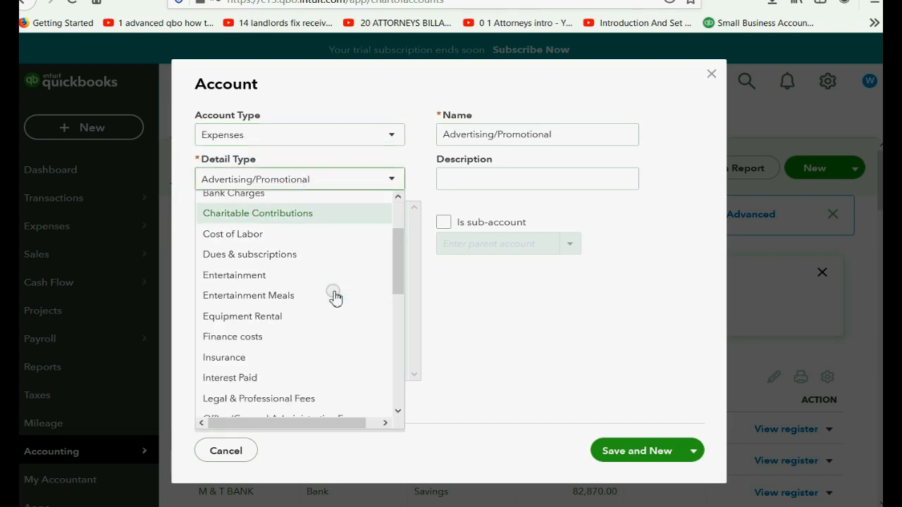
{"action": "scroll", "scroll_direction": "down", "scroll_amount": 3}
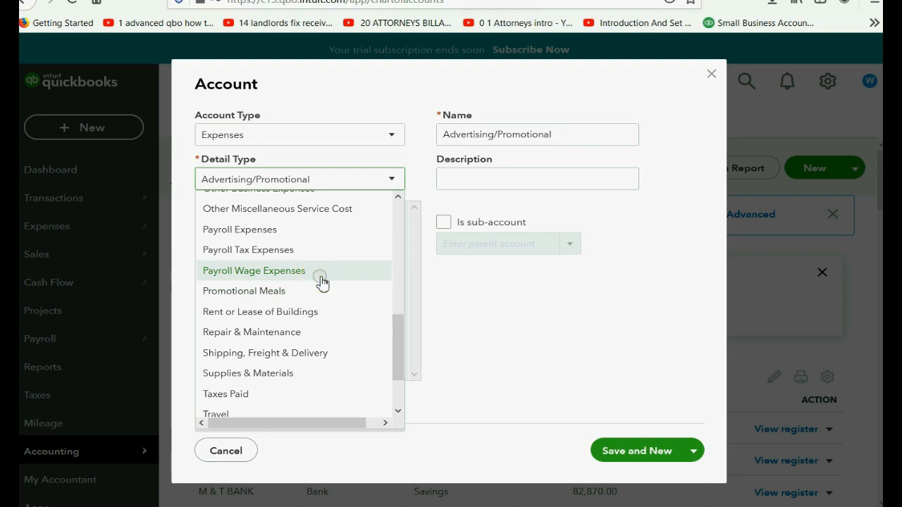
{"action": "left_click", "coordinate": [254, 271]}
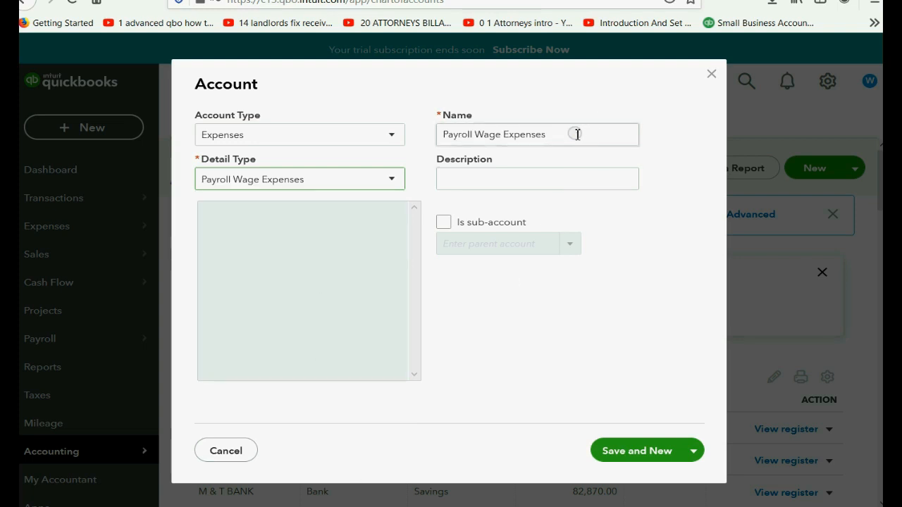
{"action": "triple_click", "coordinate": [493, 134]}
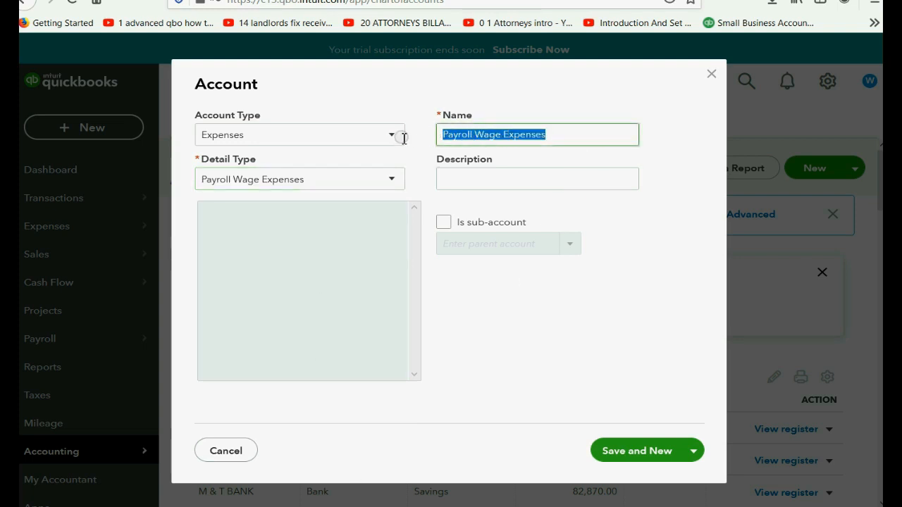
{"action": "type", "text": "FEDE"}
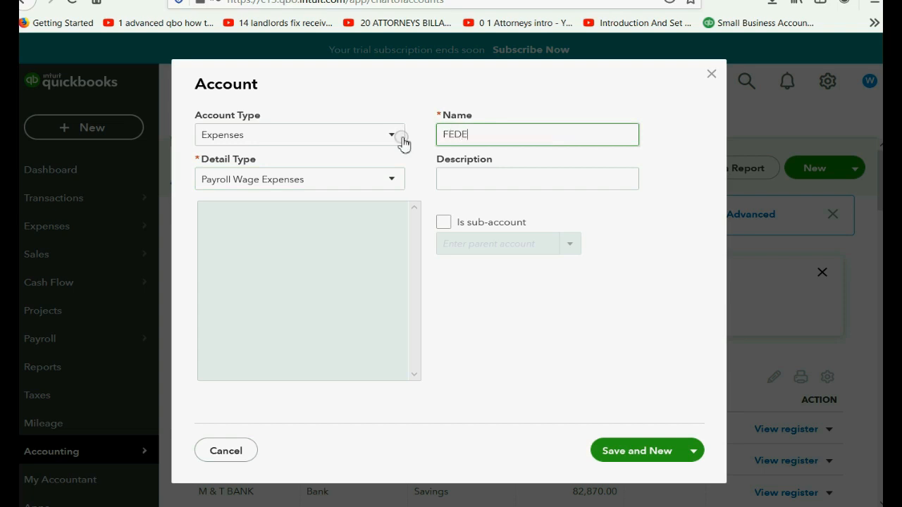
{"action": "type", "text": "RAL INC"}
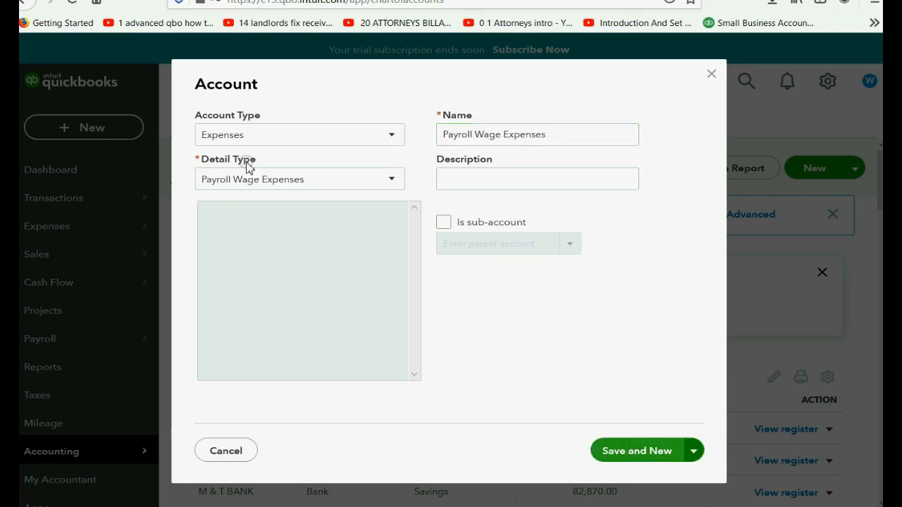
{"action": "mouse_move", "coordinate": [256, 154]}
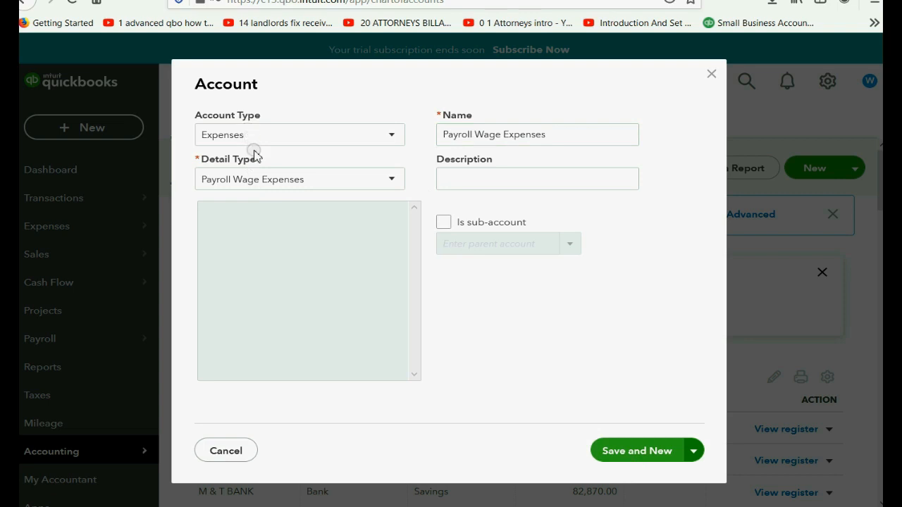
{"action": "left_click", "coordinate": [548, 136]}
{"action": "type", "text": "STATE I"}
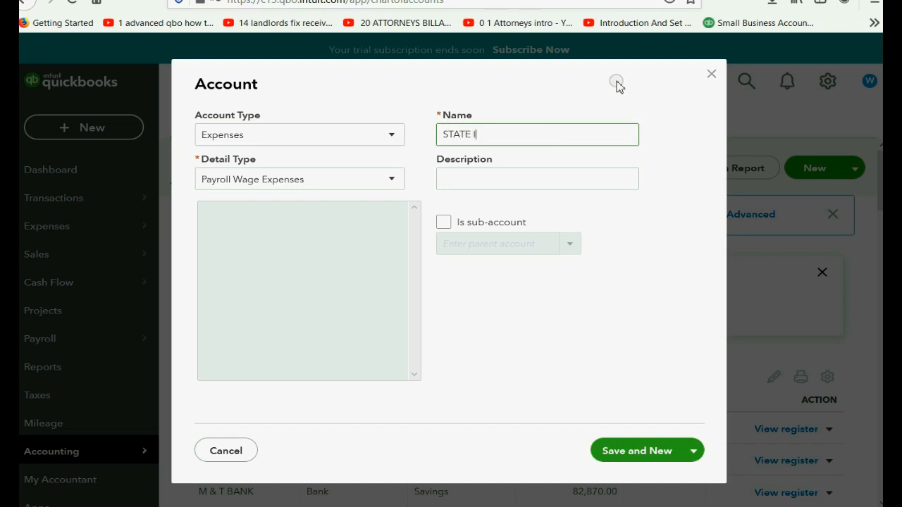
{"action": "type", "text": "NCOME TAX"}
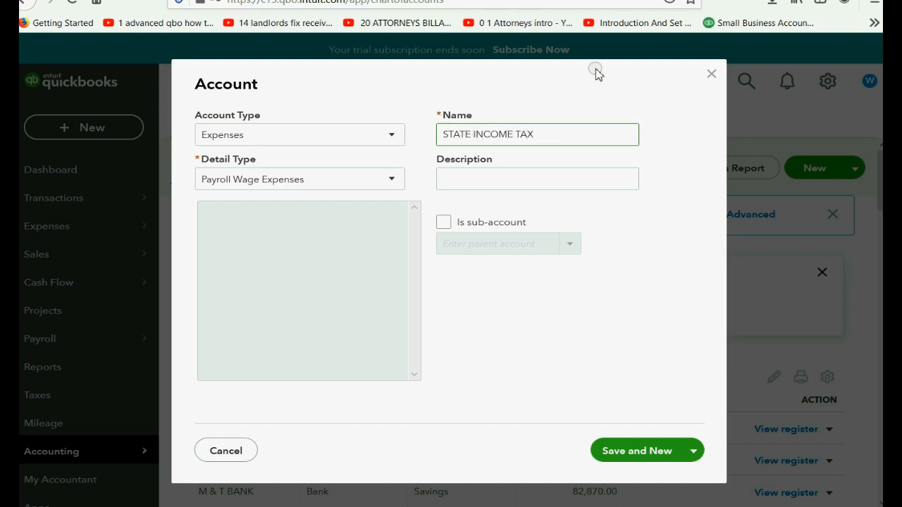
{"action": "left_click", "coordinate": [637, 451]}
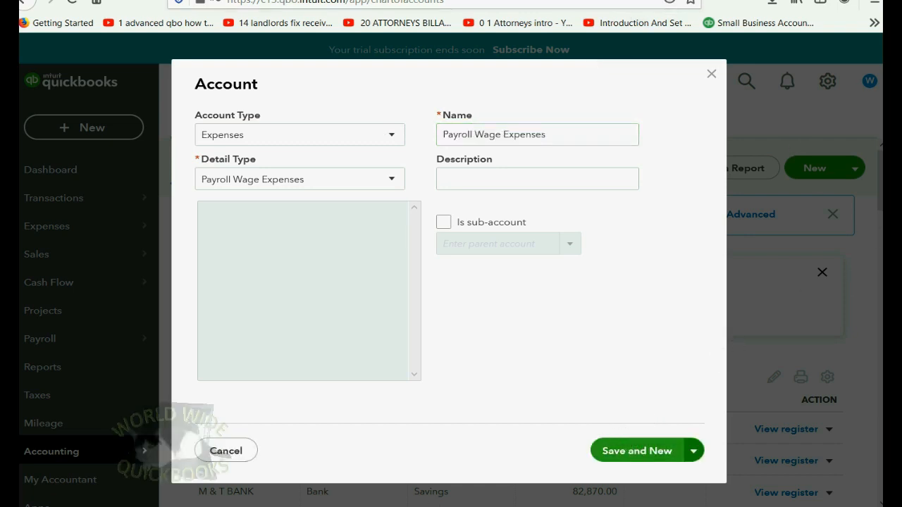
{"action": "mouse_move", "coordinate": [553, 143]}
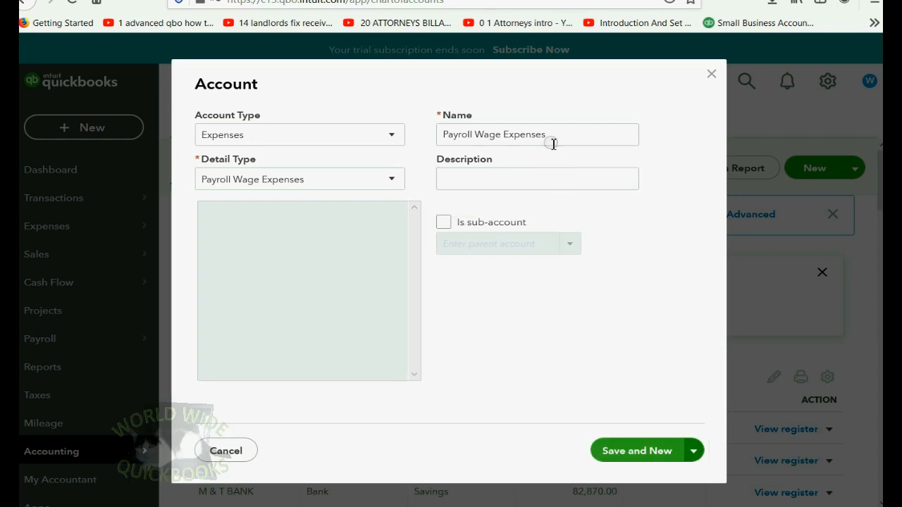
- Add SOCIAL SECURITY, MEDICARE and HEALTH INSURANCE DEDUCTION payroll expense accounts the same way
{"action": "type", "text": "S"}
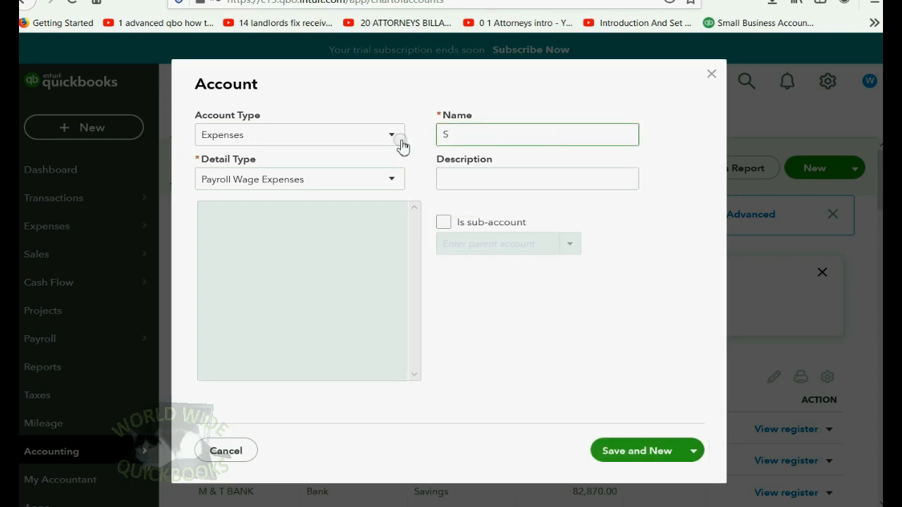
{"action": "type", "text": "OCIAL"}
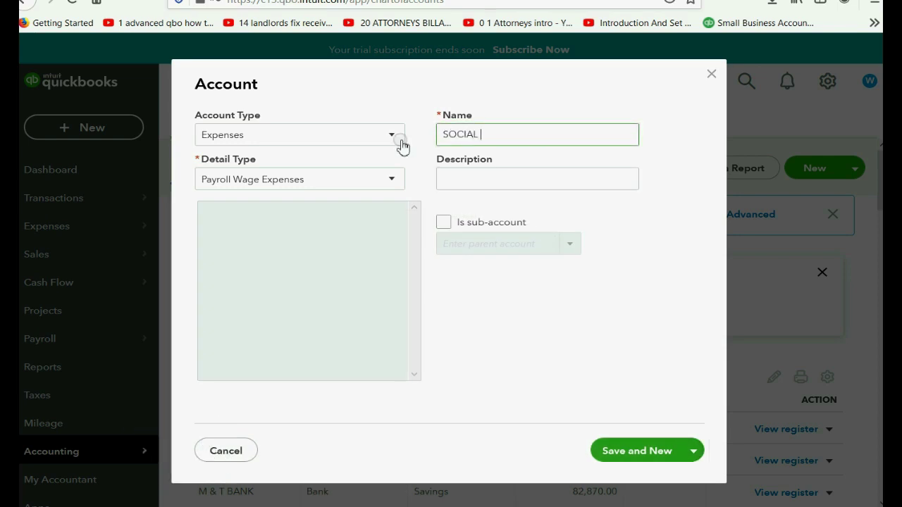
{"action": "type", "text": "SECURI"}
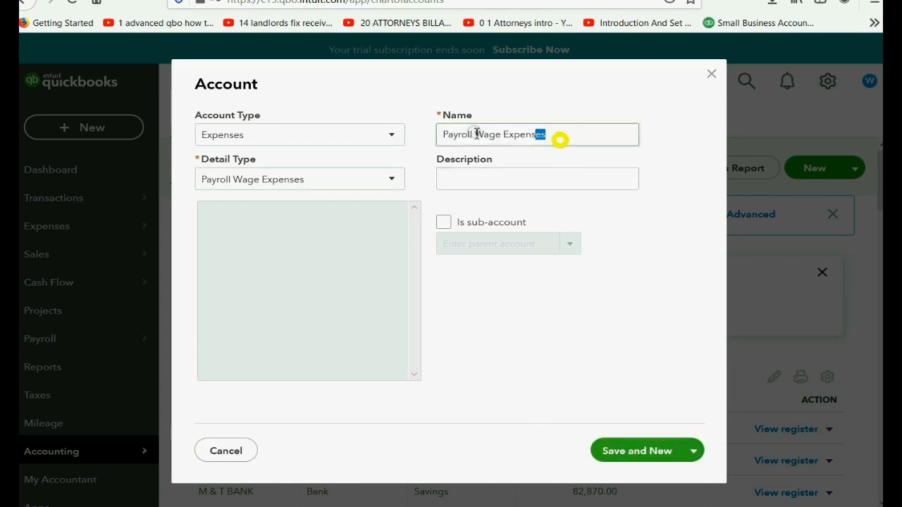
{"action": "type", "text": "MED"}
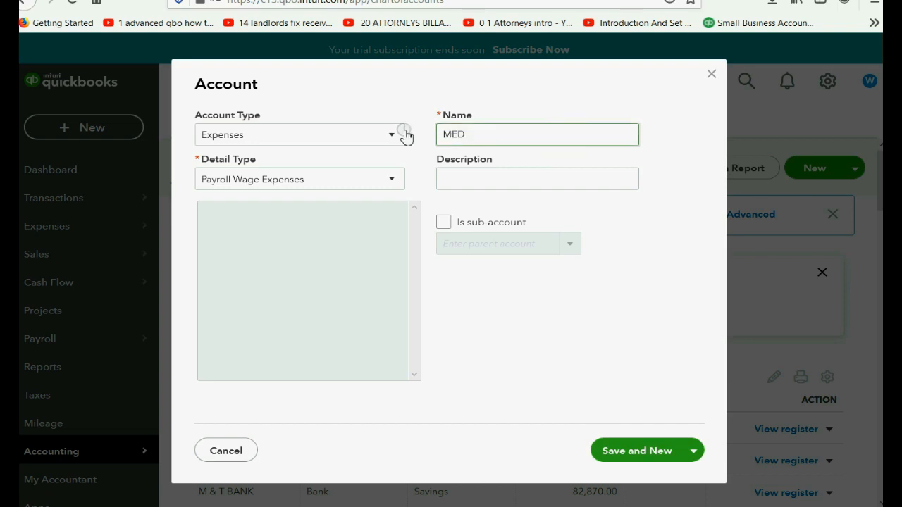
{"action": "type", "text": "ICARE"}
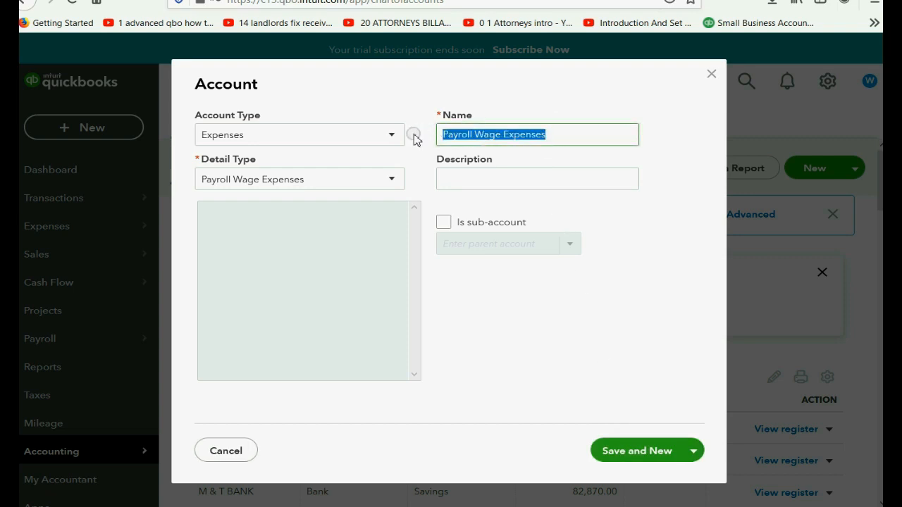
{"action": "type", "text": "HEALTH"}
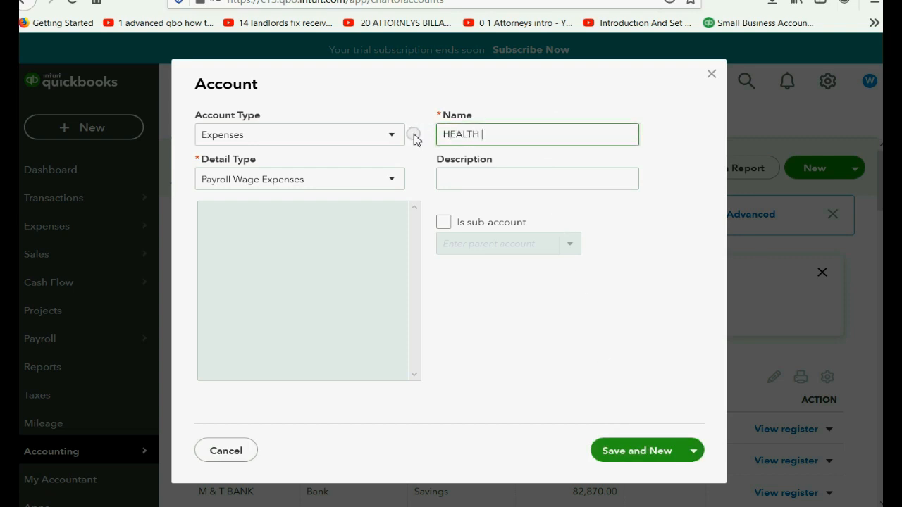
{"action": "type", "text": "INSURANCE DEDUCTION"}
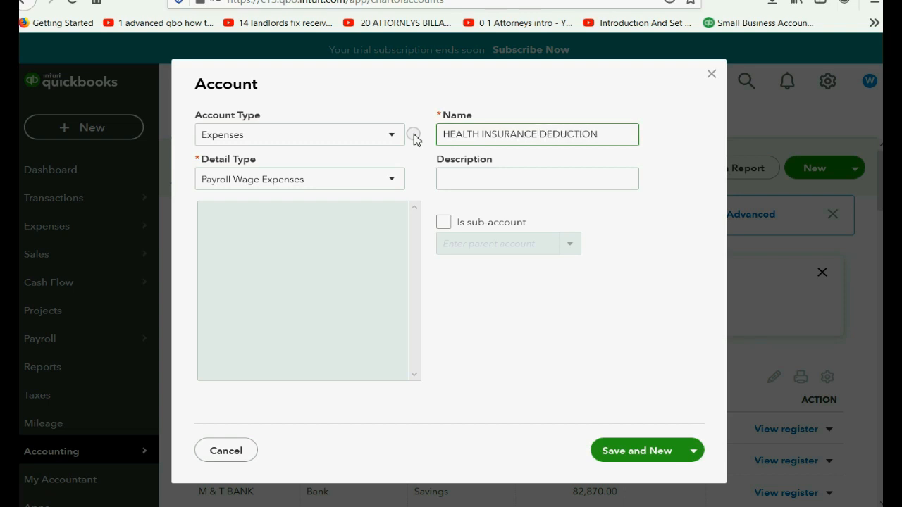
{"action": "left_click", "coordinate": [637, 451]}
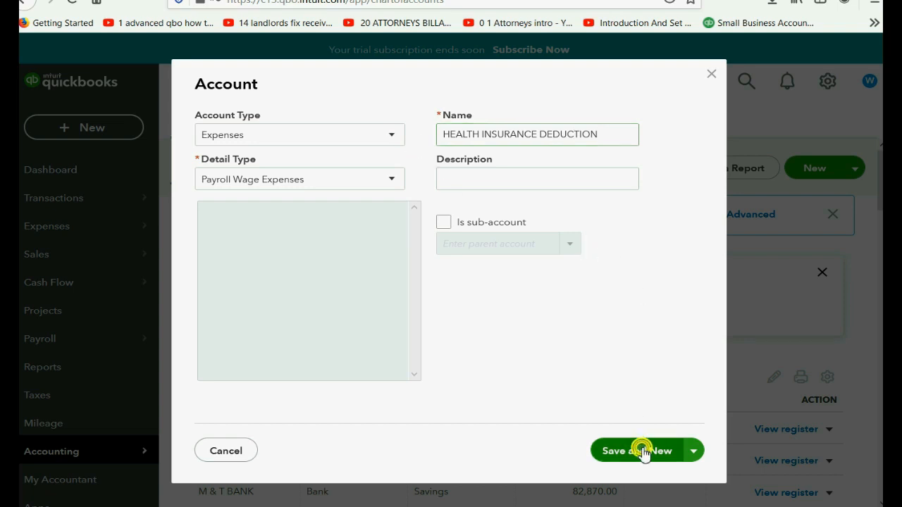
{"action": "left_click", "coordinate": [700, 451]}
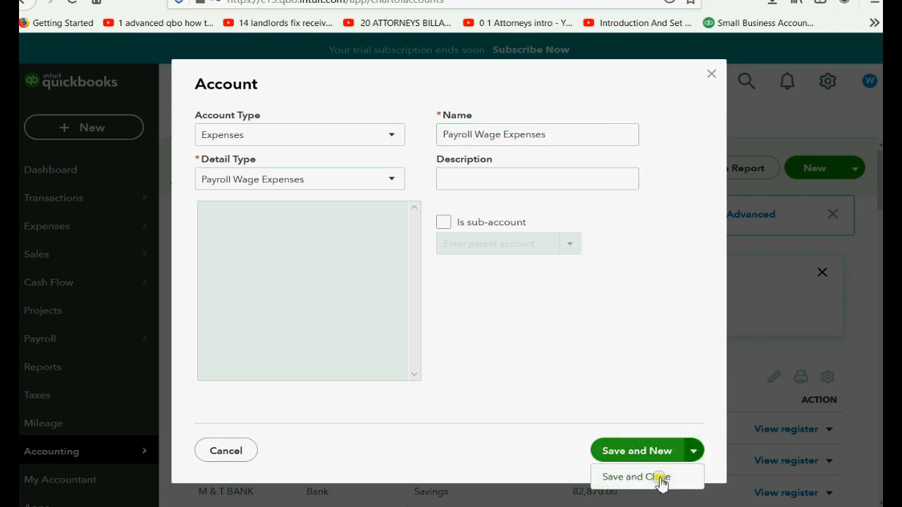
- Save and close the last account and scroll the chart of accounts to the new payroll expenses
{"action": "left_click", "coordinate": [636, 477]}
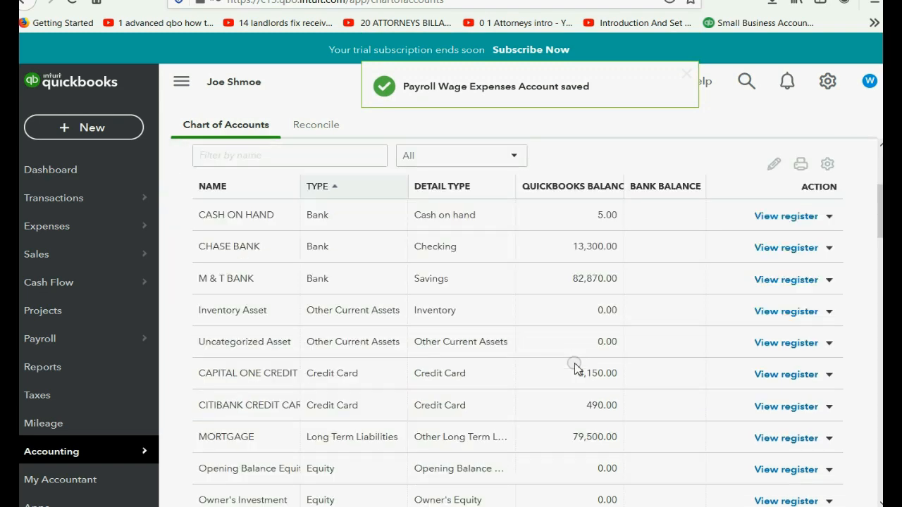
{"action": "scroll", "scroll_direction": "down", "scroll_amount": 3}
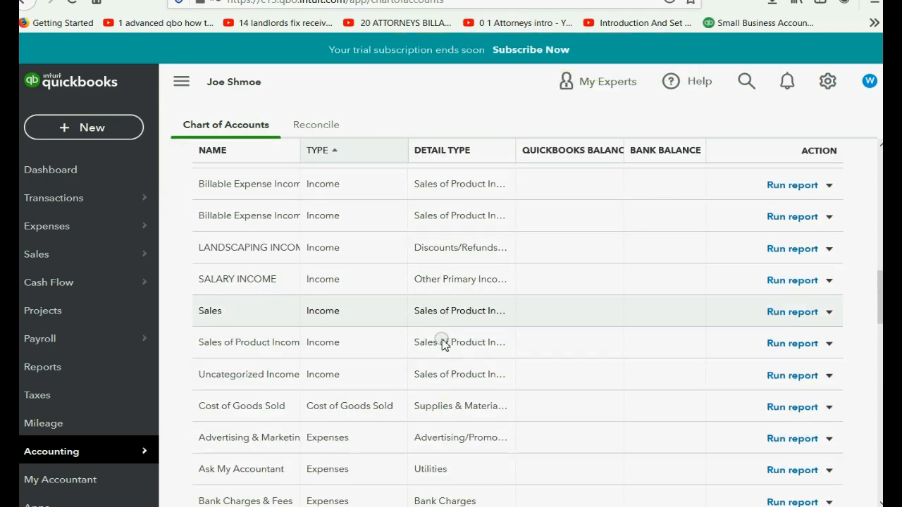
{"action": "scroll", "scroll_direction": "down", "scroll_amount": 3}
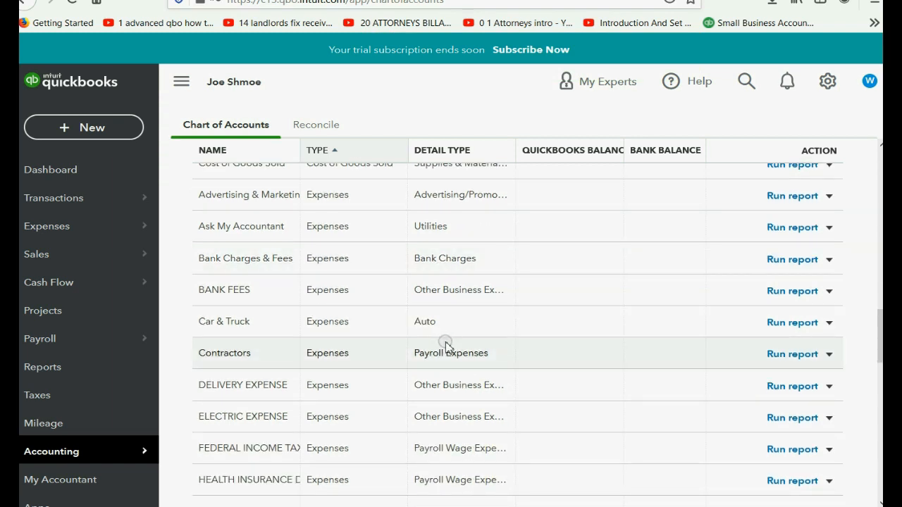
{"action": "mouse_move", "coordinate": [445, 345]}
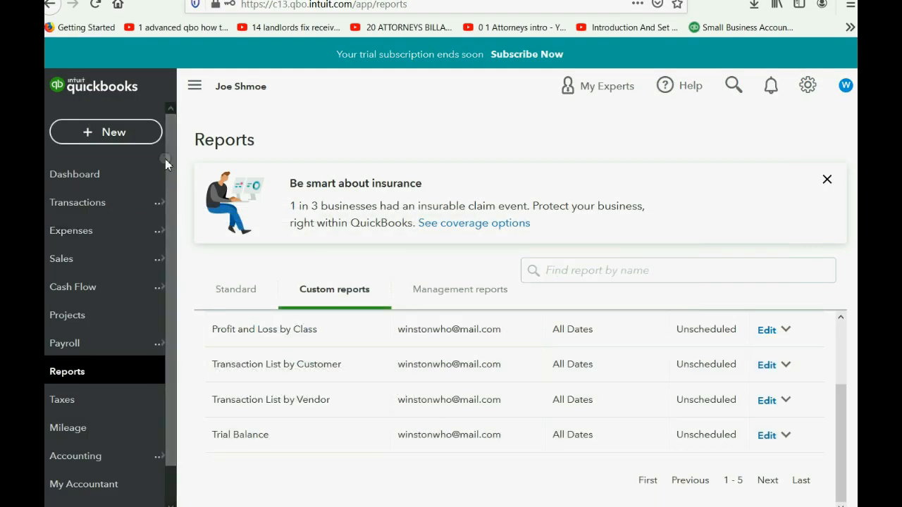
{"action": "mouse_move", "coordinate": [201, 127]}
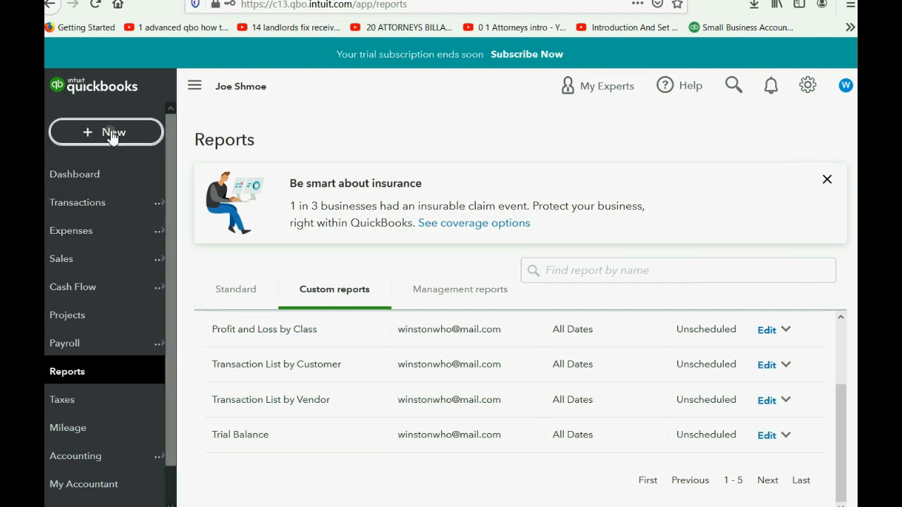
- Start a new bank deposit into CHASE BANK dated 10/15/2021
{"action": "left_click", "coordinate": [105, 133]}
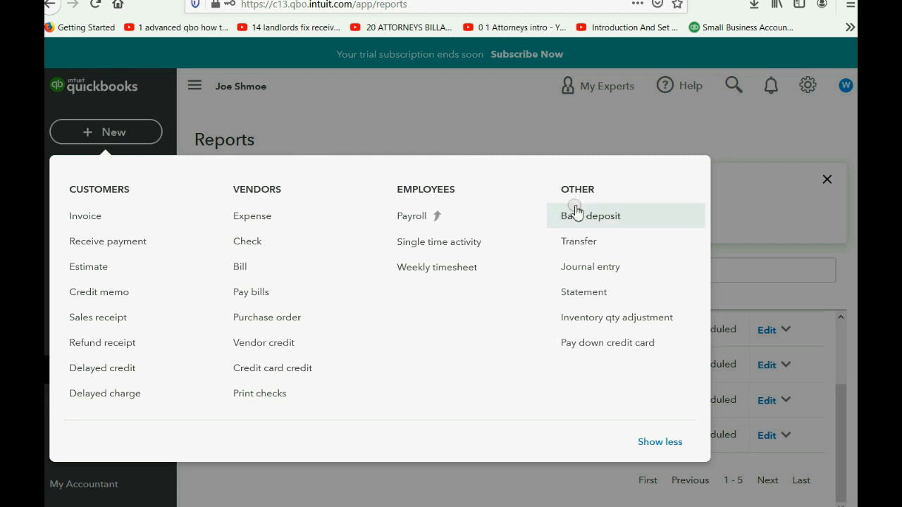
{"action": "left_click", "coordinate": [579, 216]}
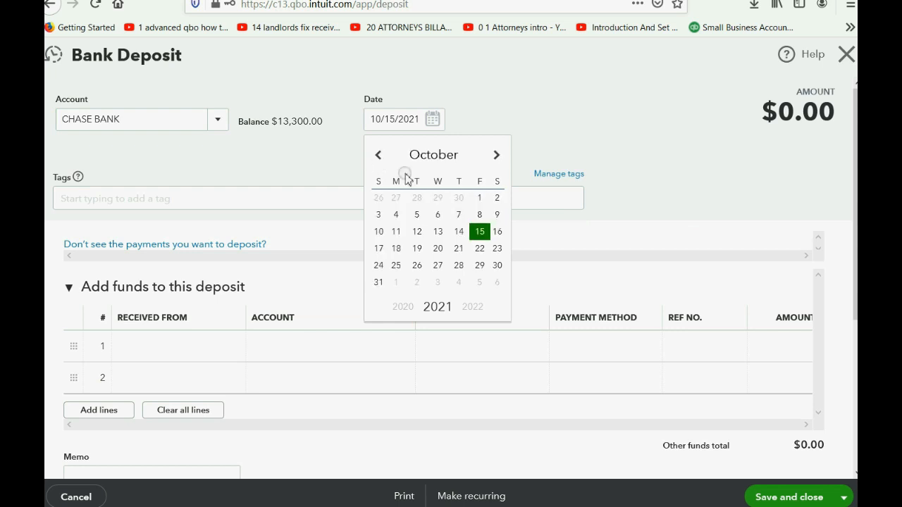
{"action": "left_click", "coordinate": [479, 231]}
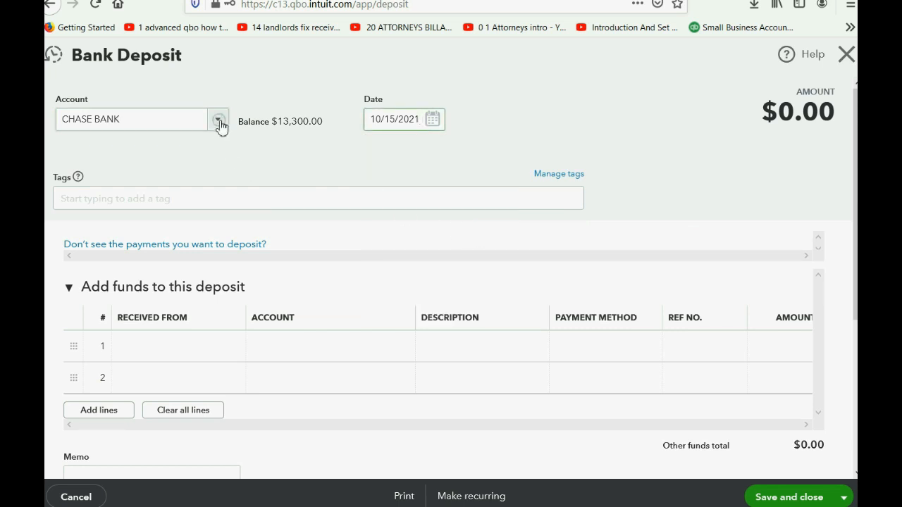
{"action": "left_click", "coordinate": [220, 119]}
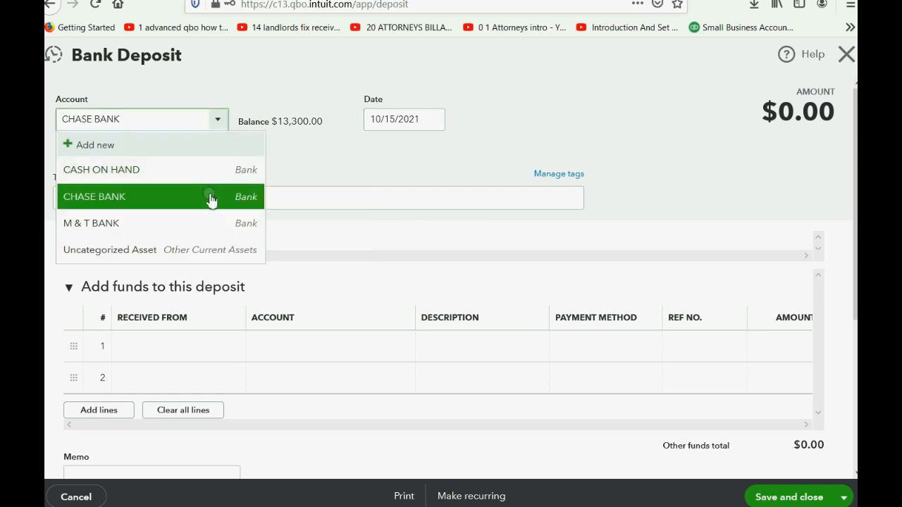
{"action": "left_click", "coordinate": [94, 197]}
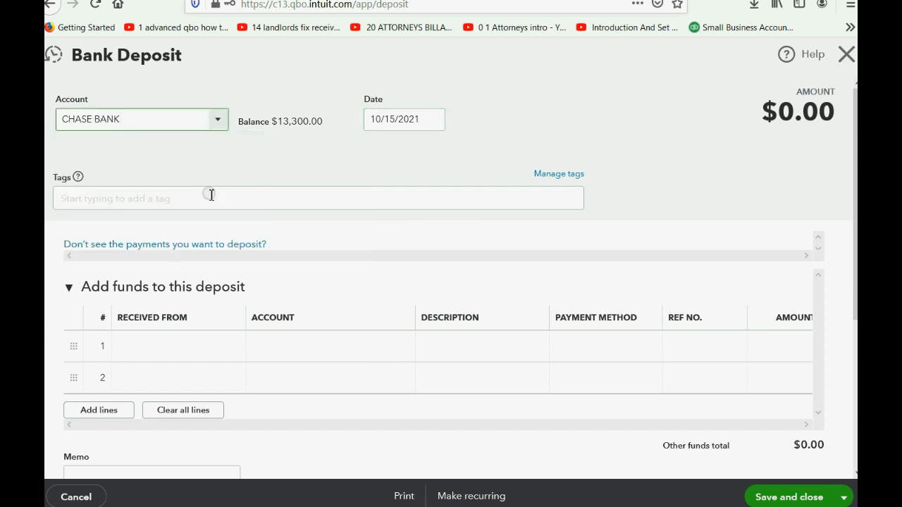
- Fill the first deposit line with SALARY INCOME for 2,000
{"action": "left_click", "coordinate": [169, 347]}
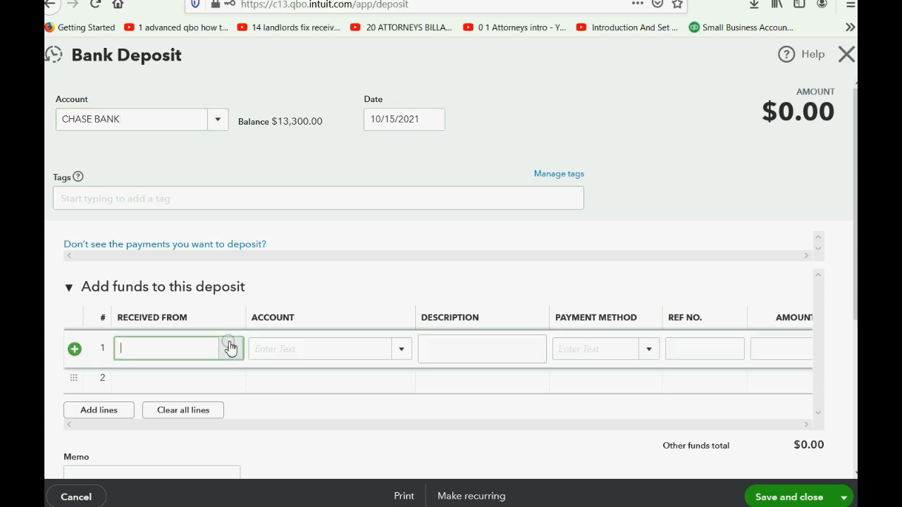
{"action": "left_click", "coordinate": [231, 349]}
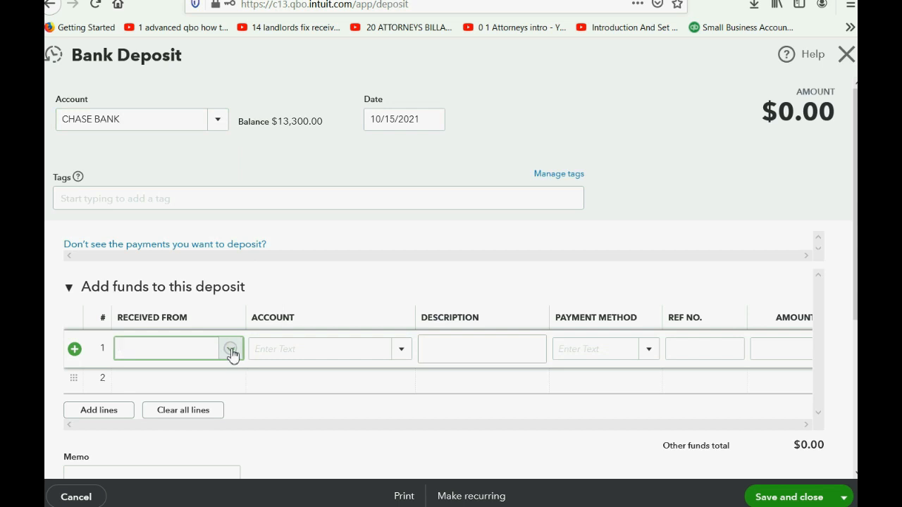
{"action": "left_click", "coordinate": [402, 349]}
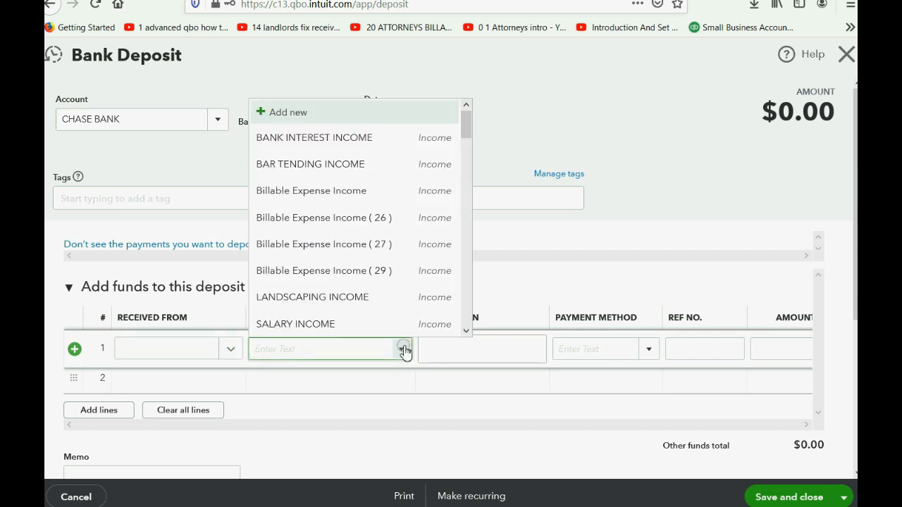
{"action": "mouse_move", "coordinate": [370, 322]}
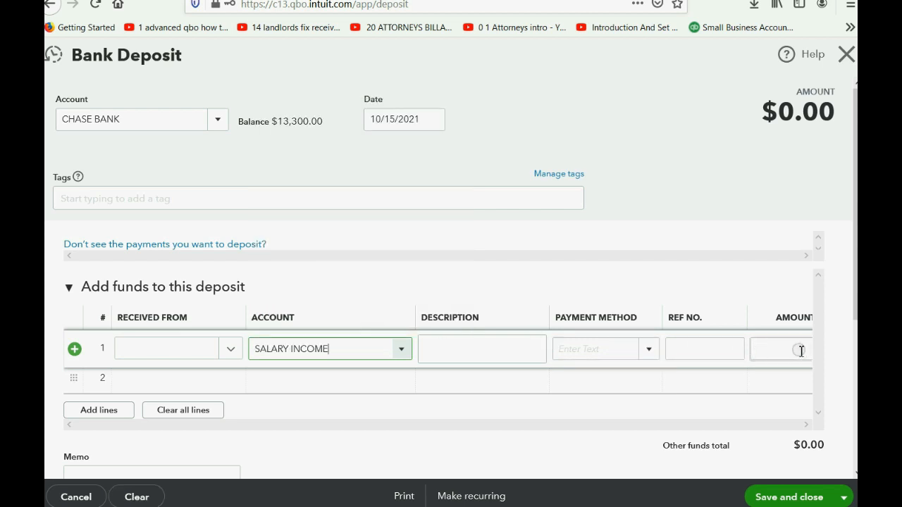
{"action": "type", "text": "2"}
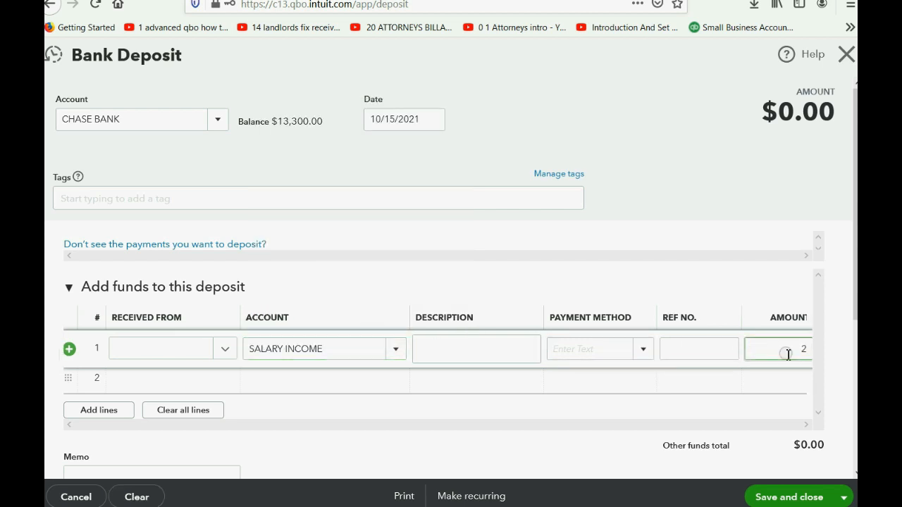
{"action": "type", "text": "000.00"}
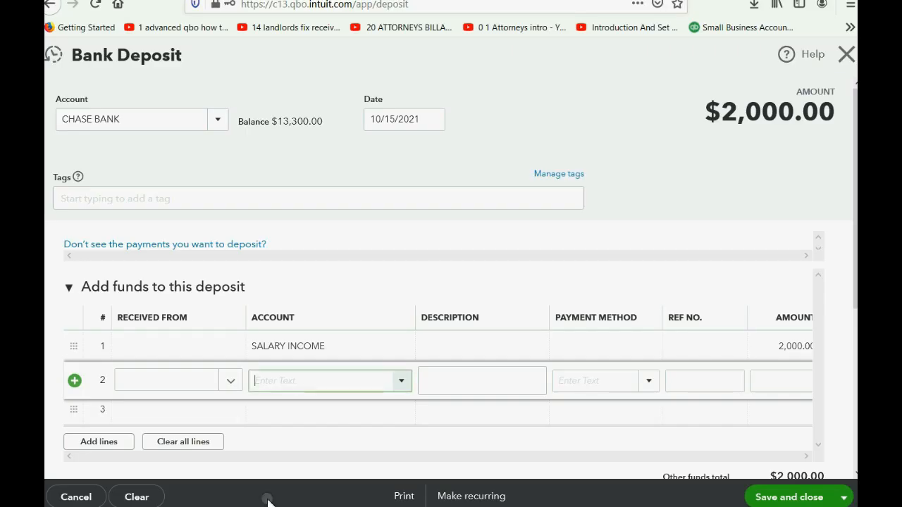
- Add FEDERAL INCOME TAX -300 and STATE INCOME TAX -100 deduction lines
{"action": "type", "text": "F"}
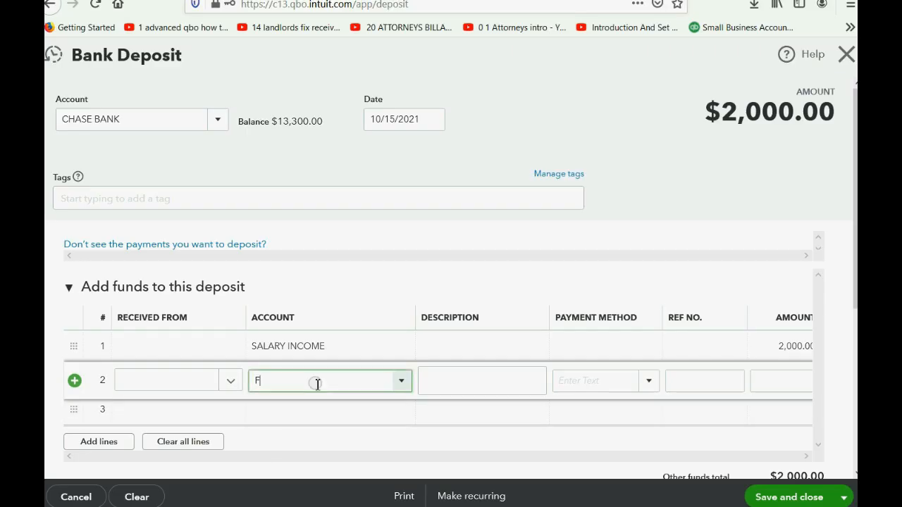
{"action": "type", "text": "EDERAL INCOME TAX"}
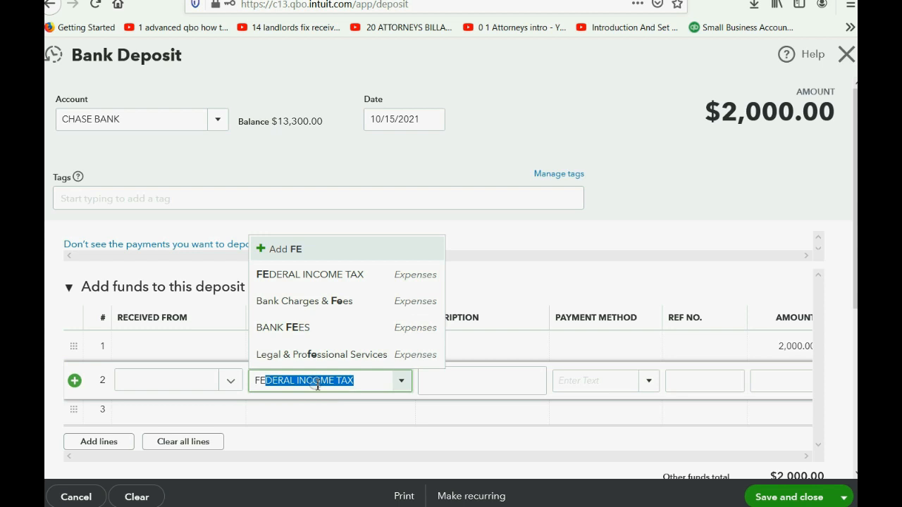
{"action": "mouse_move", "coordinate": [374, 274]}
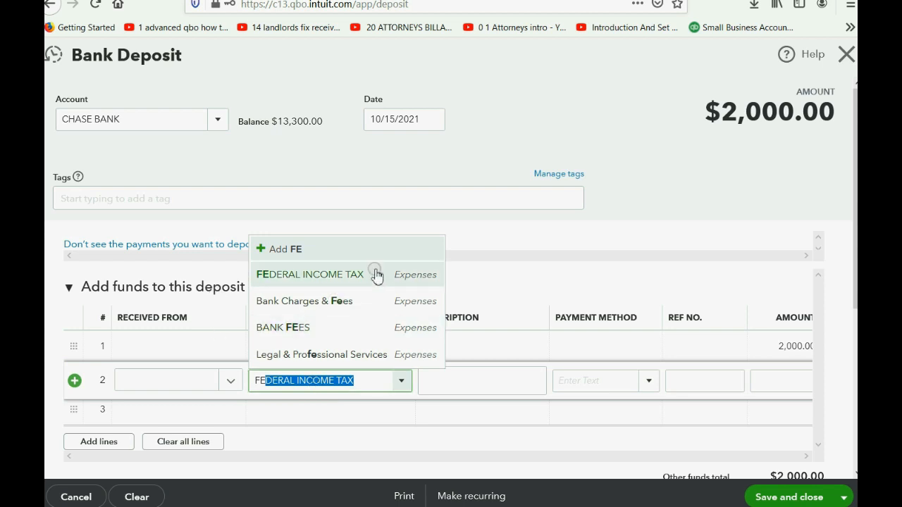
{"action": "left_click", "coordinate": [305, 274]}
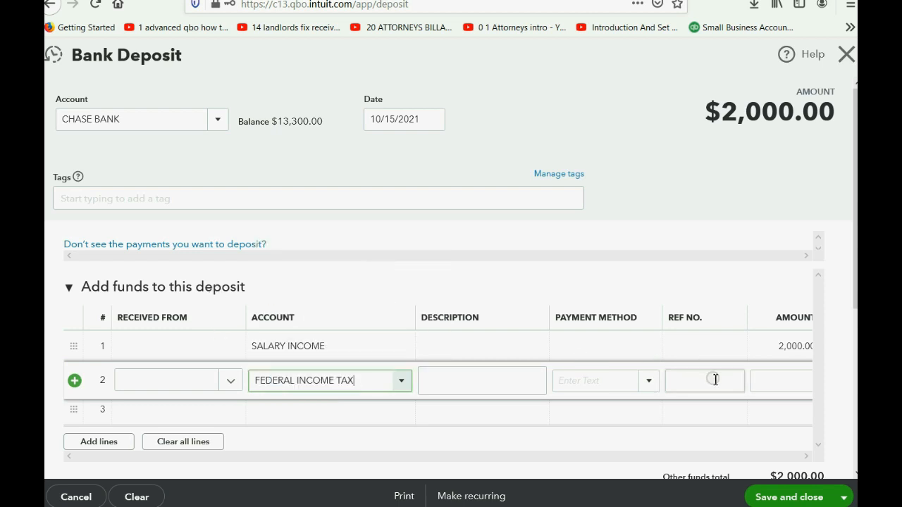
{"action": "mouse_move", "coordinate": [733, 389]}
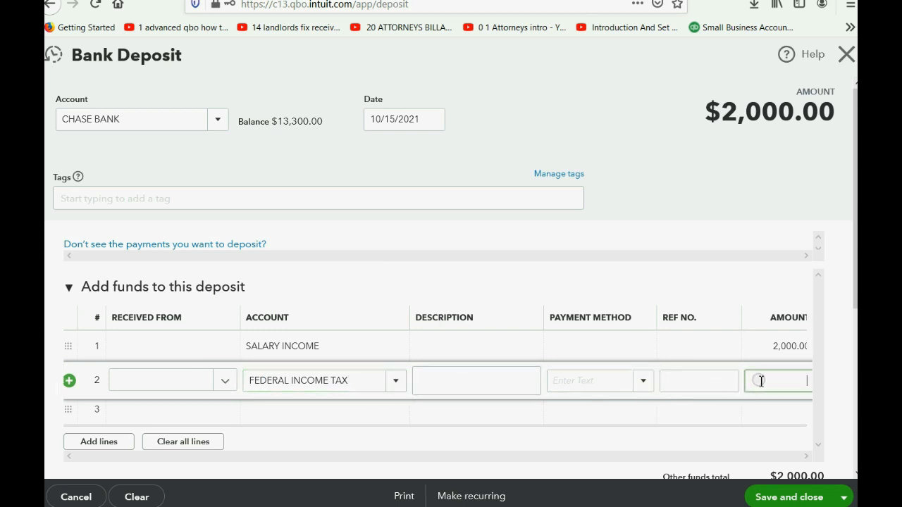
{"action": "type", "text": "-300.00"}
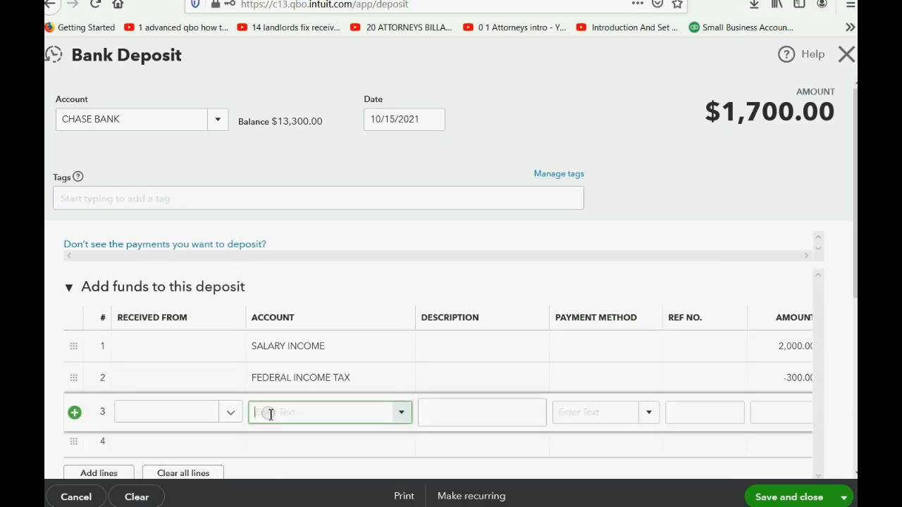
{"action": "type", "text": "STATE INCOME TAX"}
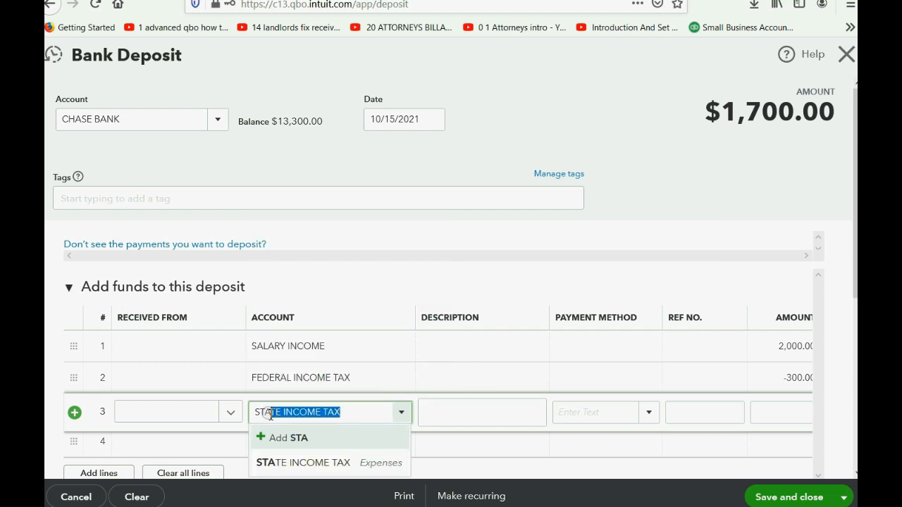
{"action": "left_click", "coordinate": [301, 463]}
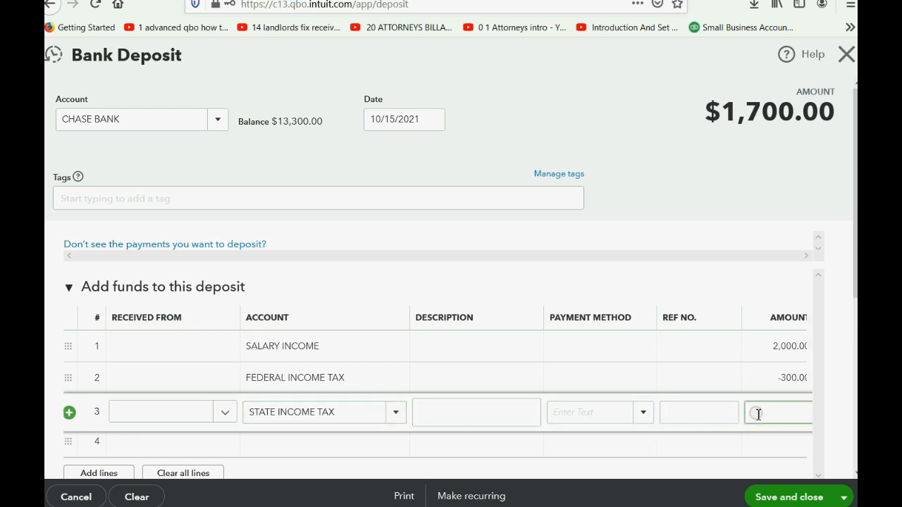
{"action": "type", "text": "-100.0"}
{"action": "left_click", "coordinate": [324, 441]}
{"action": "type", "text": "SOC"}
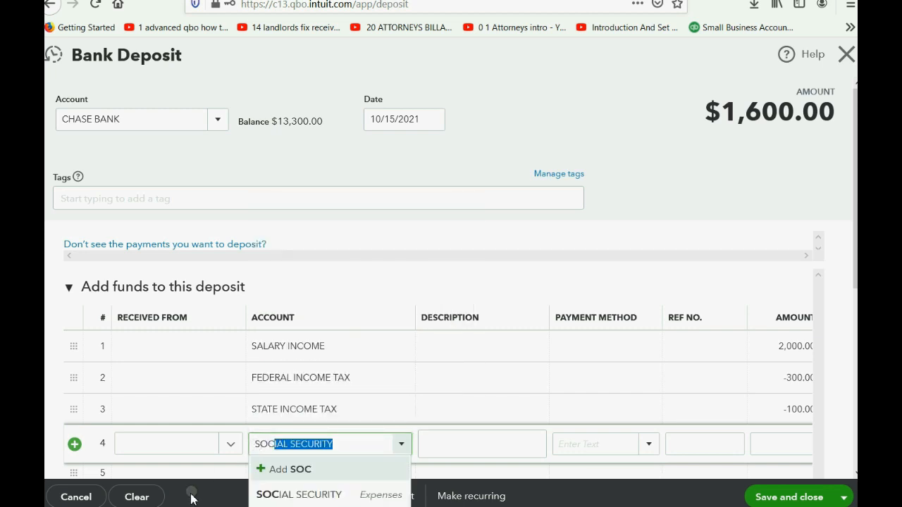
- Add SOCIAL SECURITY -124, MEDICARE -29 and HEALTH INSURANCE DEDUCTION -67 lines
{"action": "left_click", "coordinate": [300, 494]}
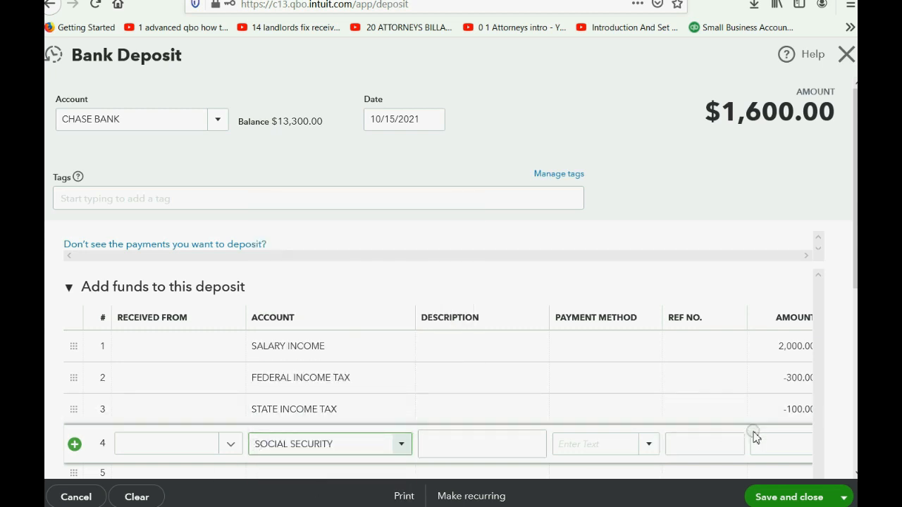
{"action": "left_click", "coordinate": [787, 444]}
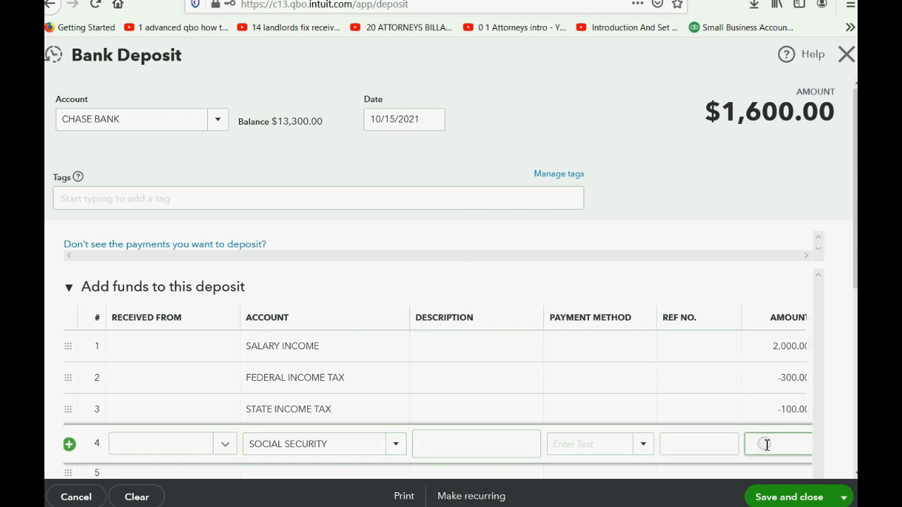
{"action": "type", "text": "-124"}
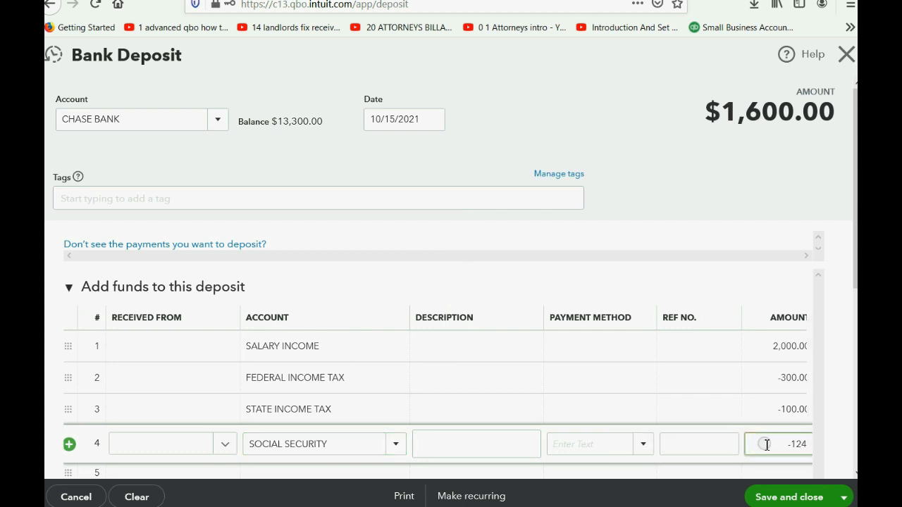
{"action": "scroll", "scroll_direction": "down", "scroll_amount": 3}
{"action": "type", "text": "-29"}
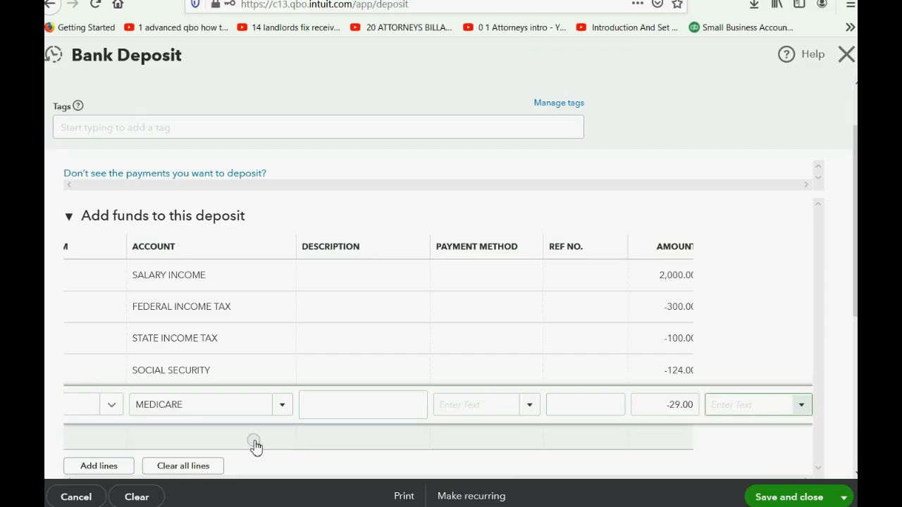
{"action": "type", "text": "H"}
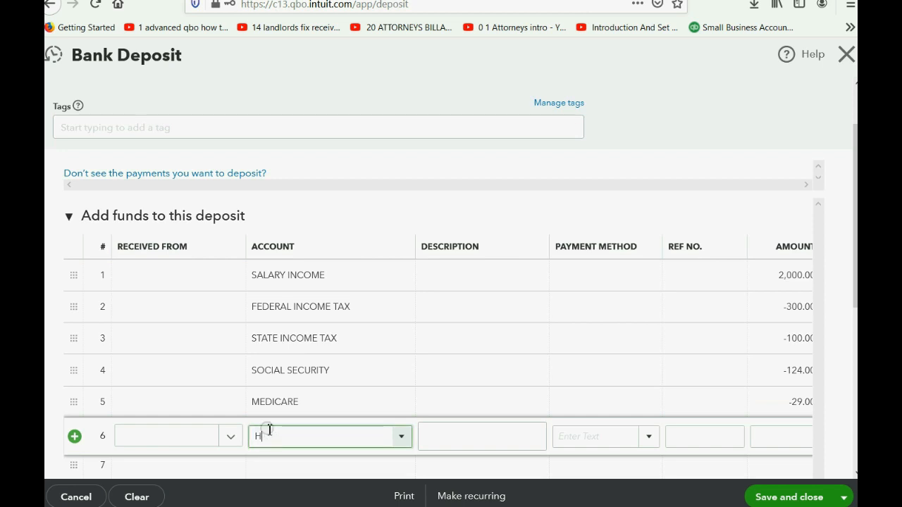
{"action": "type", "text": "HEALTH INSURANCE DEDUCTION"}
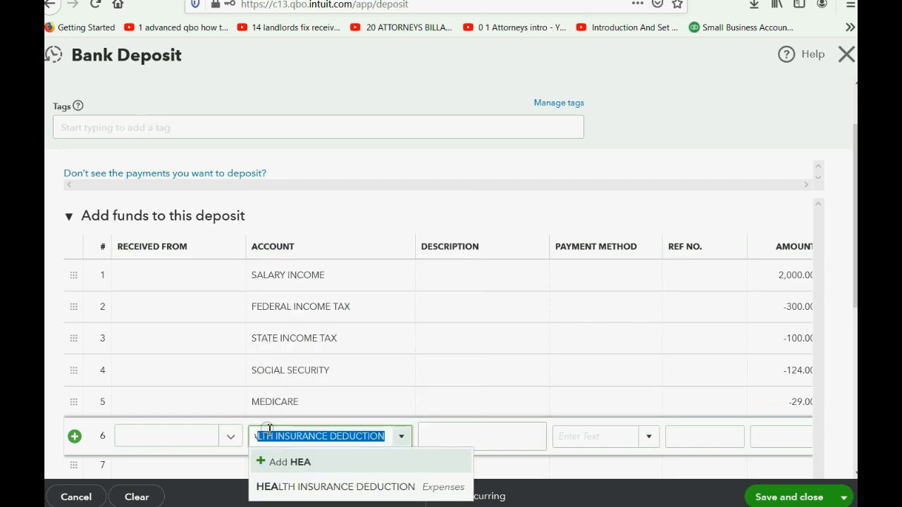
{"action": "left_click", "coordinate": [341, 486]}
{"action": "type", "text": "-67"}
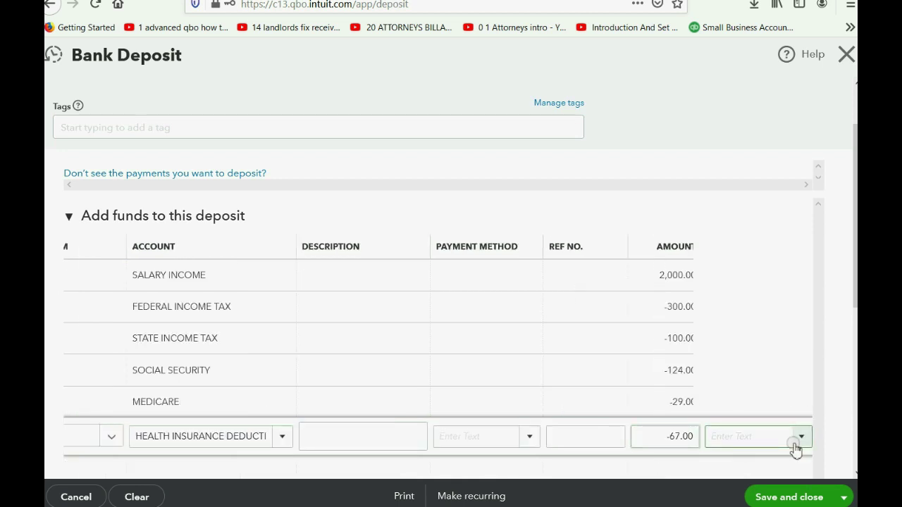
- Check the $1,380.00 deposit total and save and close the October deposit
{"action": "scroll", "scroll_direction": "down", "scroll_amount": 3}
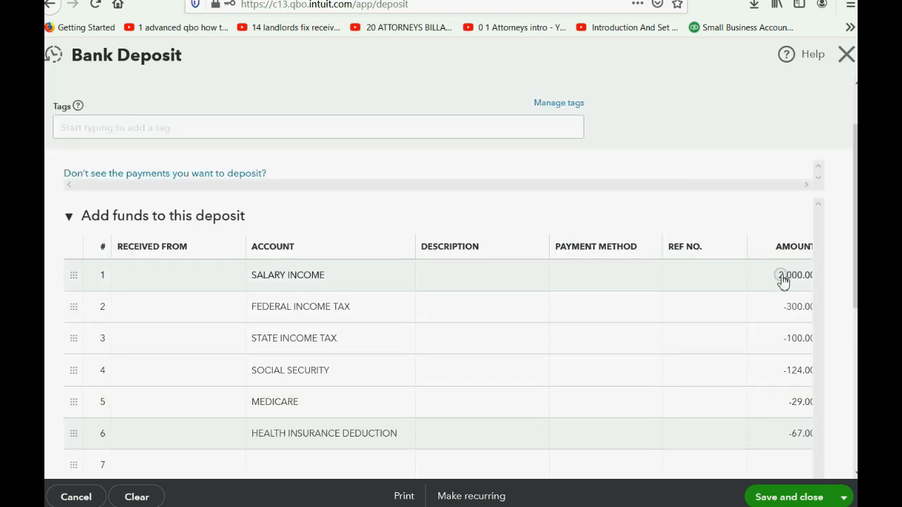
{"action": "scroll", "scroll_direction": "down", "scroll_amount": 3}
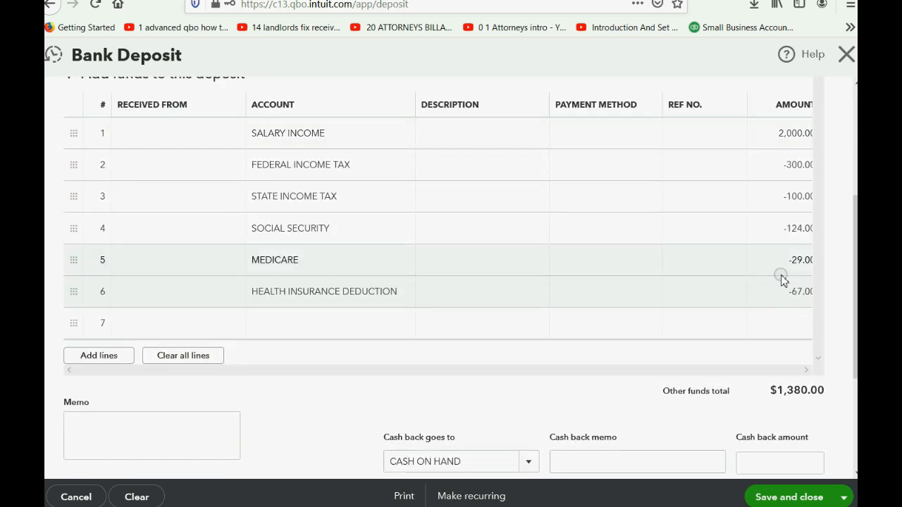
{"action": "mouse_move", "coordinate": [766, 286]}
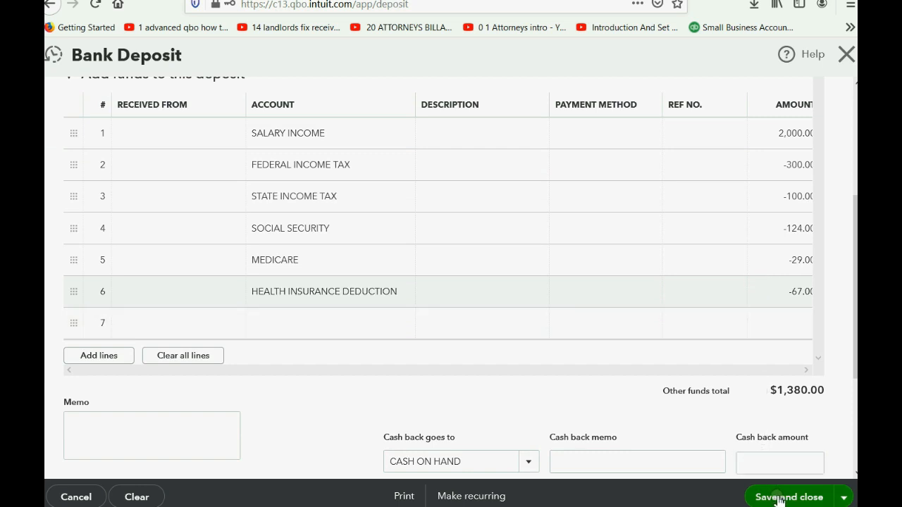
{"action": "left_click", "coordinate": [789, 496]}
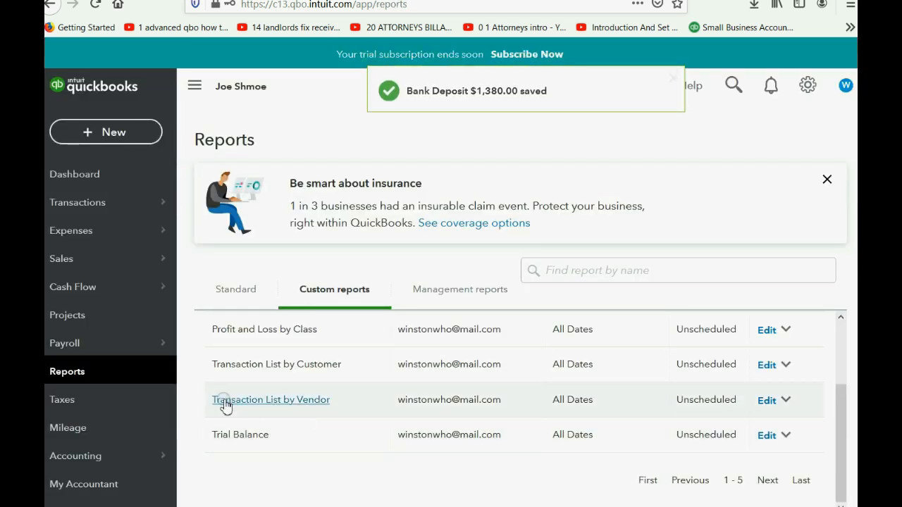
{"action": "mouse_move", "coordinate": [93, 375]}
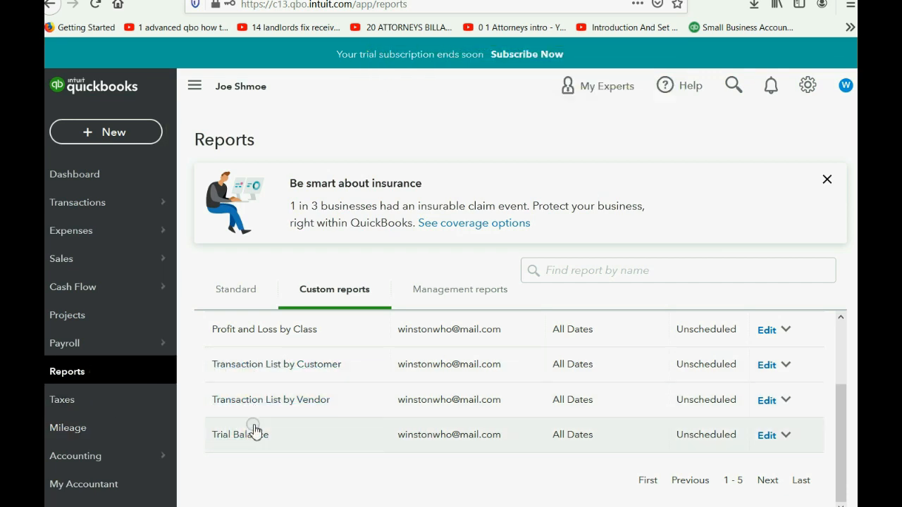
- View the saved Profit and Loss report's $2,000 salary income and withholding expenses
{"action": "left_click", "coordinate": [239, 434]}
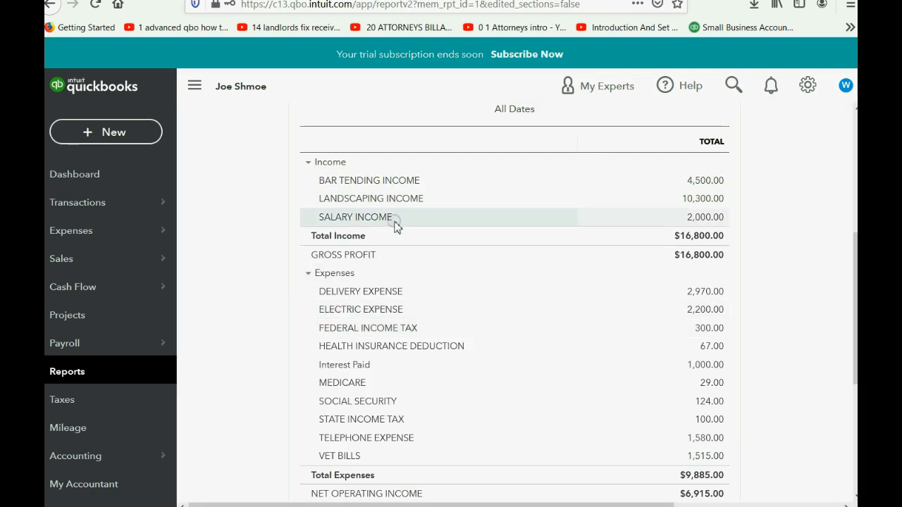
{"action": "mouse_move", "coordinate": [704, 220]}
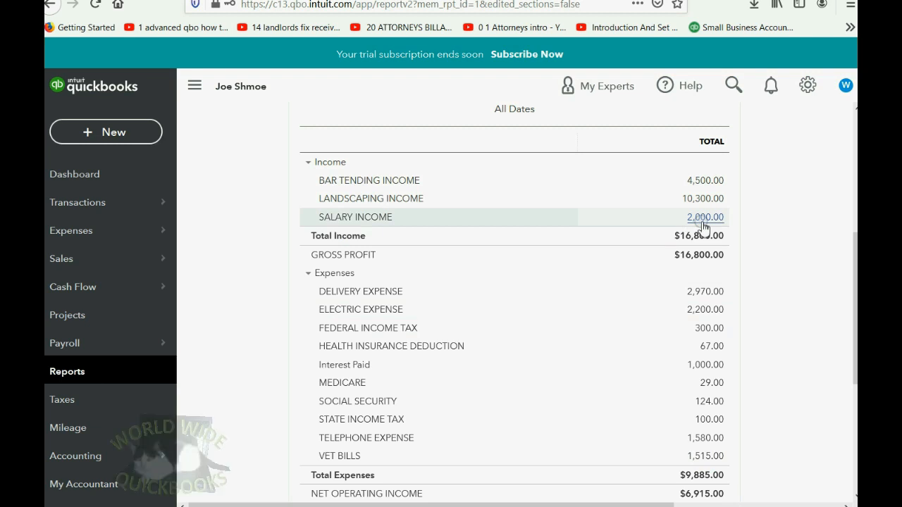
{"action": "mouse_move", "coordinate": [471, 352]}
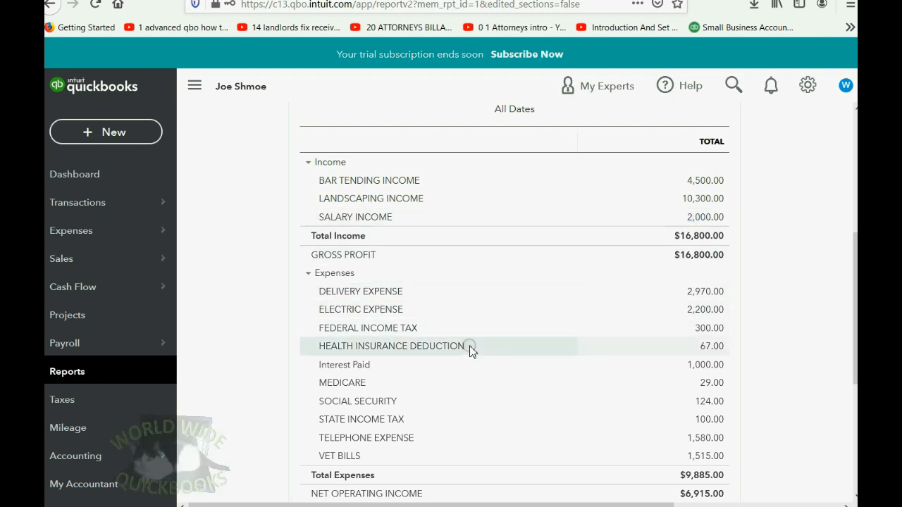
{"action": "mouse_move", "coordinate": [463, 372]}
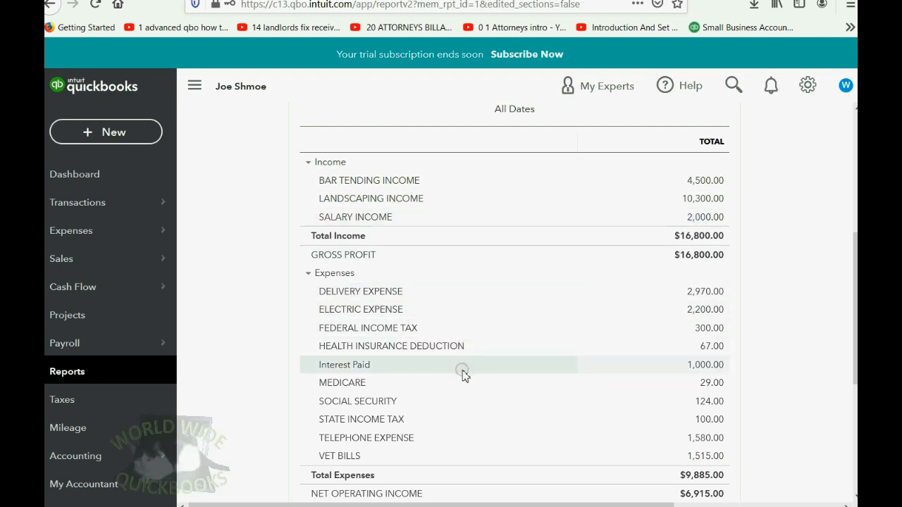
{"action": "mouse_move", "coordinate": [460, 426]}
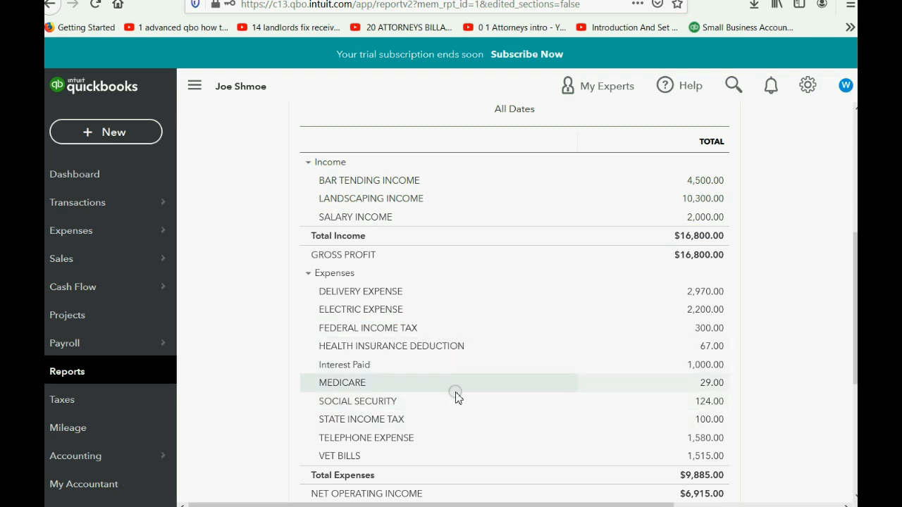
{"action": "mouse_move", "coordinate": [454, 379]}
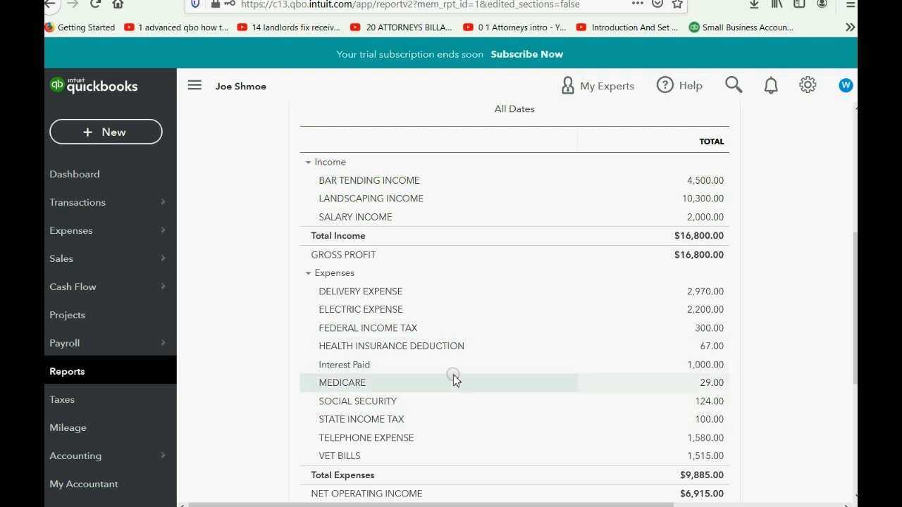
{"action": "scroll", "scroll_direction": "down", "scroll_amount": 3}
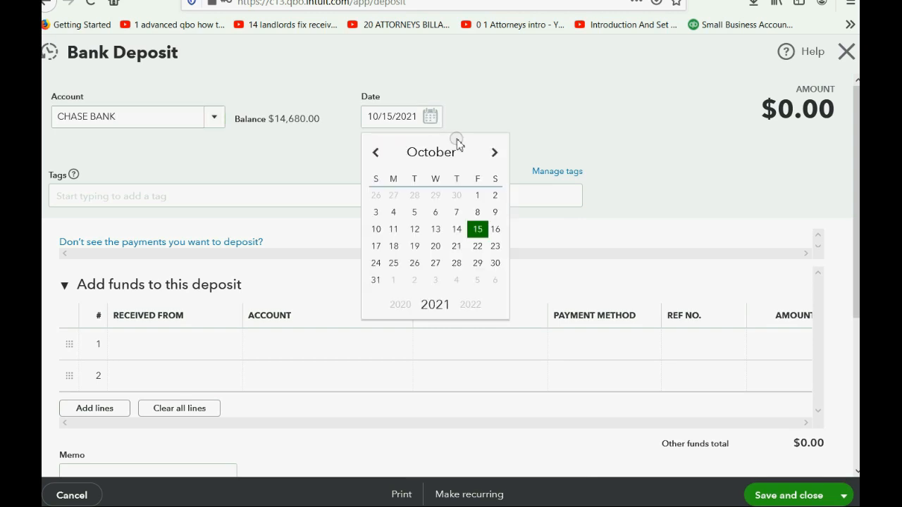
- Date the new Chase Bank deposit 11/15/2021 and add the SALARY INCOME line
{"action": "left_click", "coordinate": [494, 153]}
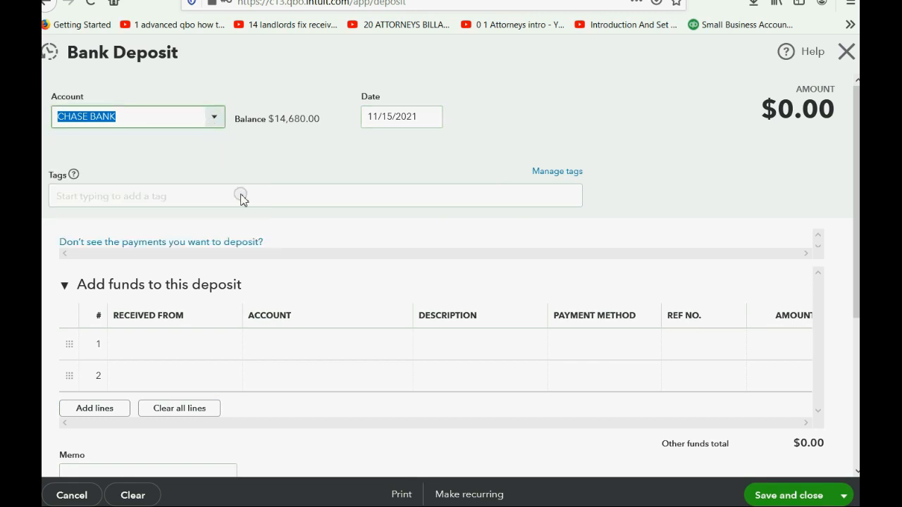
{"action": "left_click", "coordinate": [400, 346]}
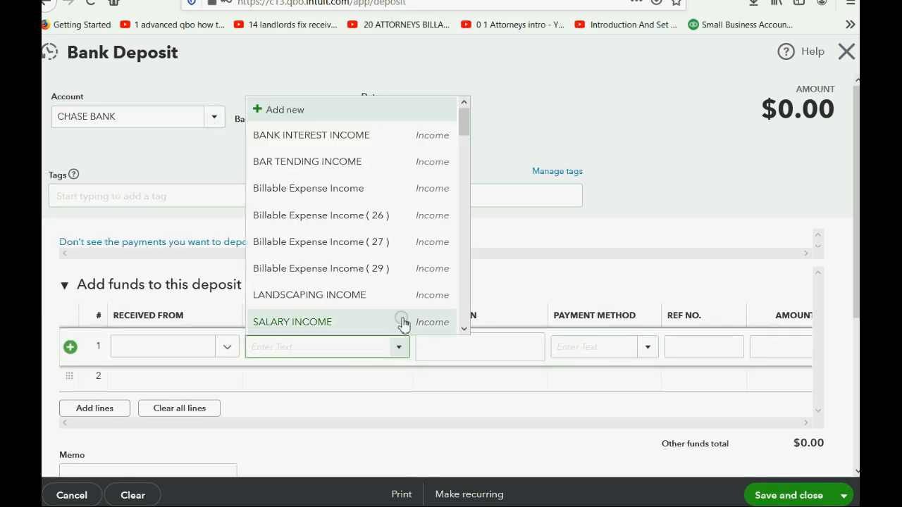
{"action": "left_click", "coordinate": [292, 321]}
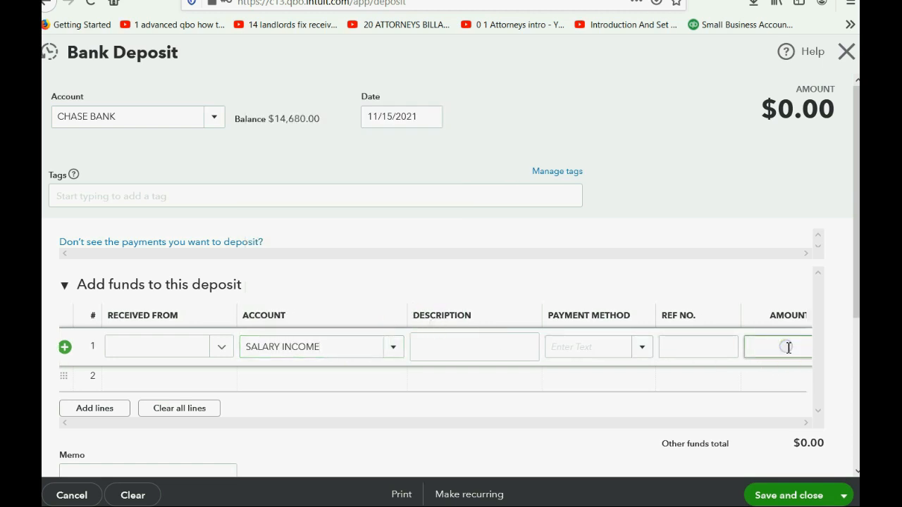
{"action": "type", "text": "1000"}
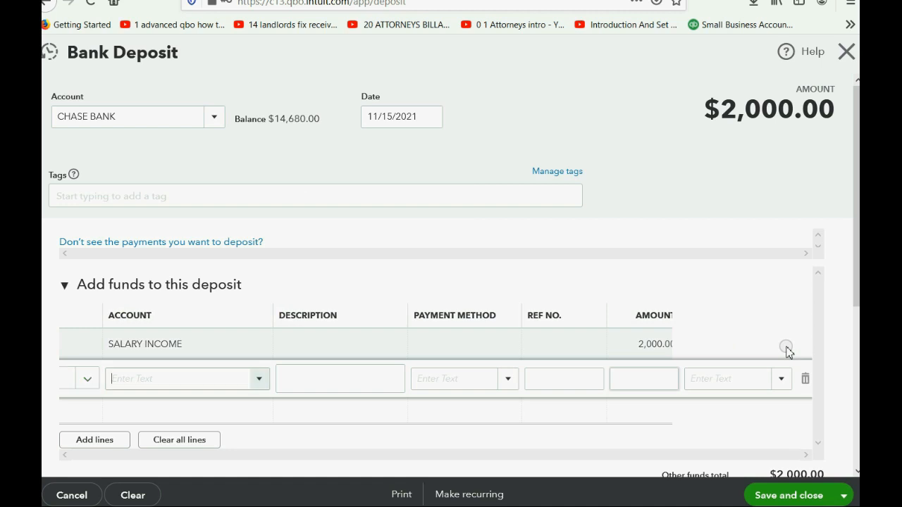
- Add FEDERAL INCOME TAX -300 and STATE INCOME TAX -100 lines
{"action": "type", "text": "FEDERAL INCOME TAX"}
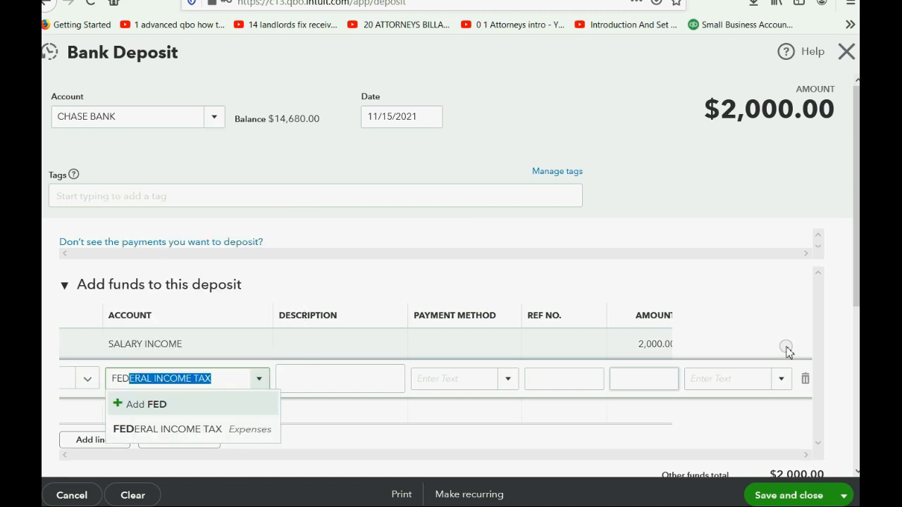
{"action": "left_click", "coordinate": [166, 428]}
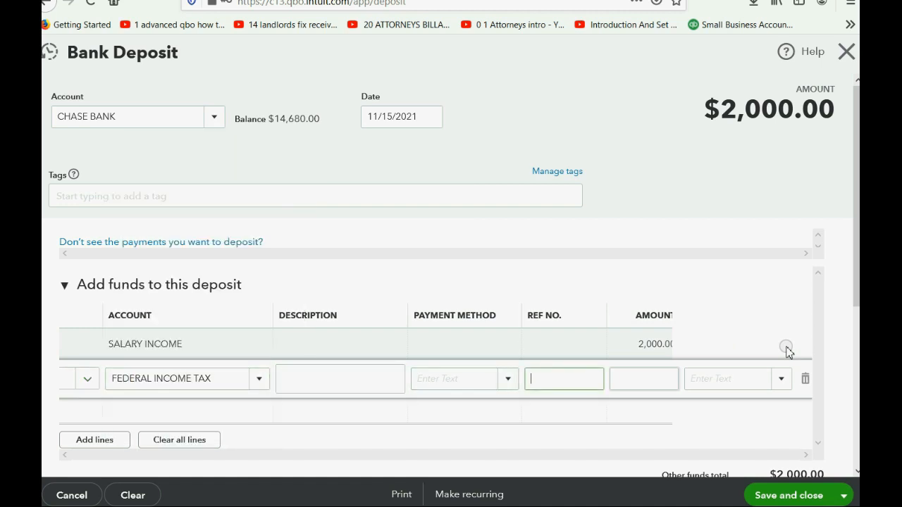
{"action": "left_click", "coordinate": [642, 377]}
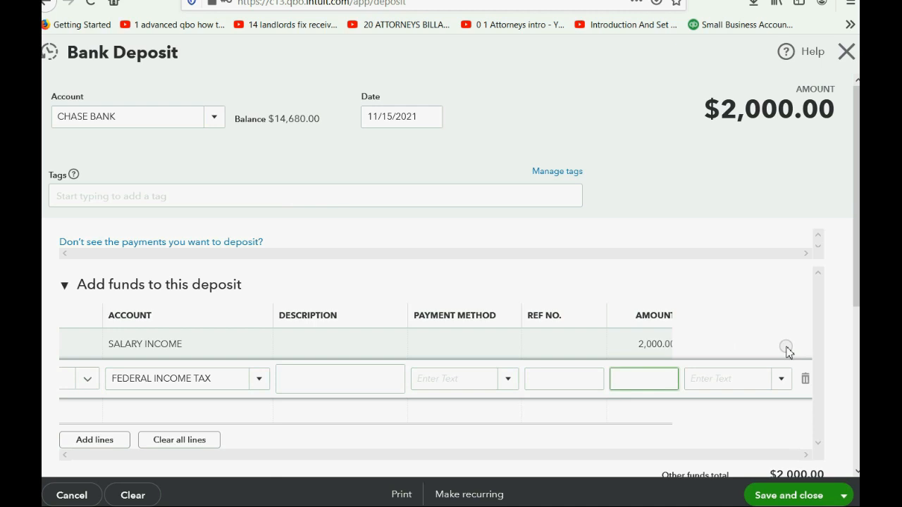
{"action": "type", "text": "-300.00"}
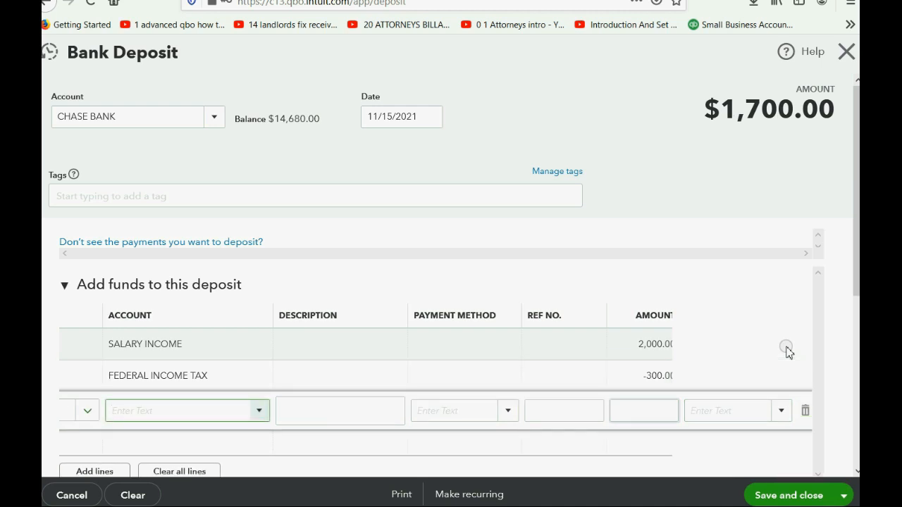
{"action": "type", "text": "ST"}
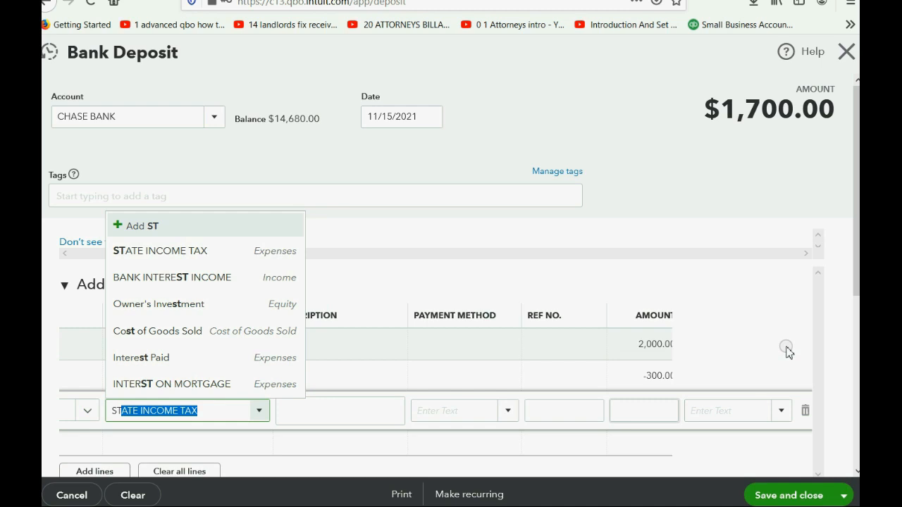
{"action": "left_click", "coordinate": [161, 251]}
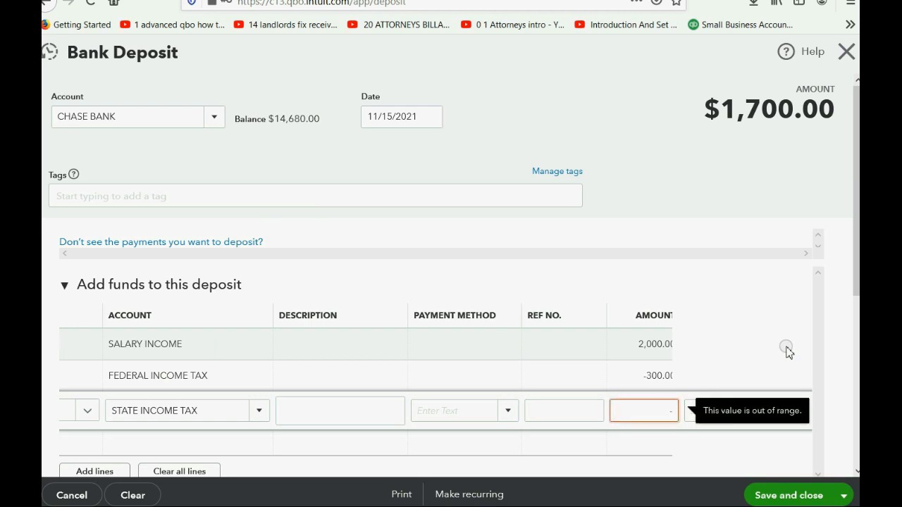
{"action": "type", "text": "-100"}
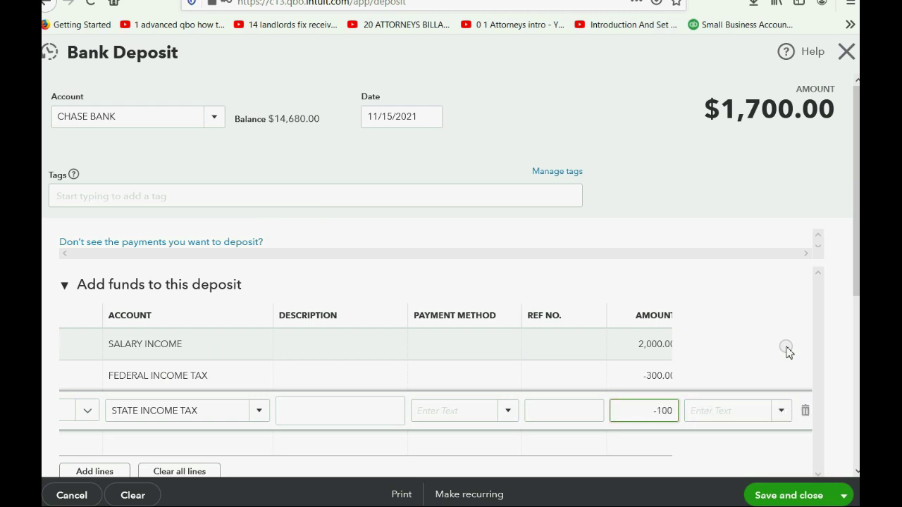
{"action": "key", "text": "Tab"}
{"action": "type", "text": "SO"}
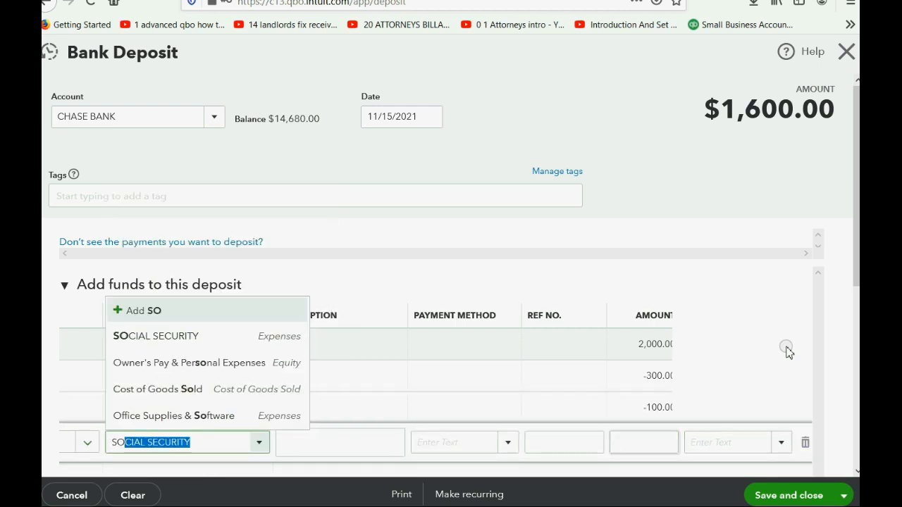
- Add SOCIAL SECURITY -124.00, MEDICARE -29 and HEALTH INSURANCE DEDUCTION -67.00 lines
{"action": "left_click", "coordinate": [155, 335]}
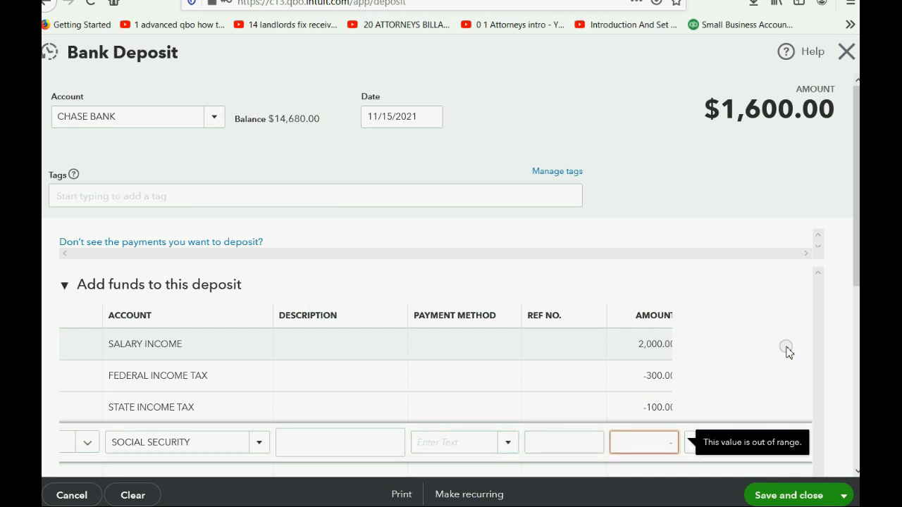
{"action": "type", "text": "-124.00"}
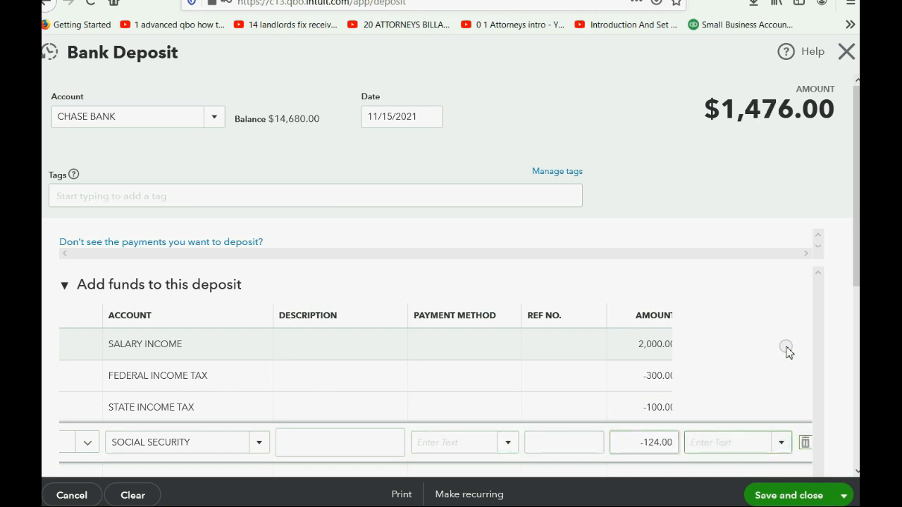
{"action": "type", "text": "MEDICARE"}
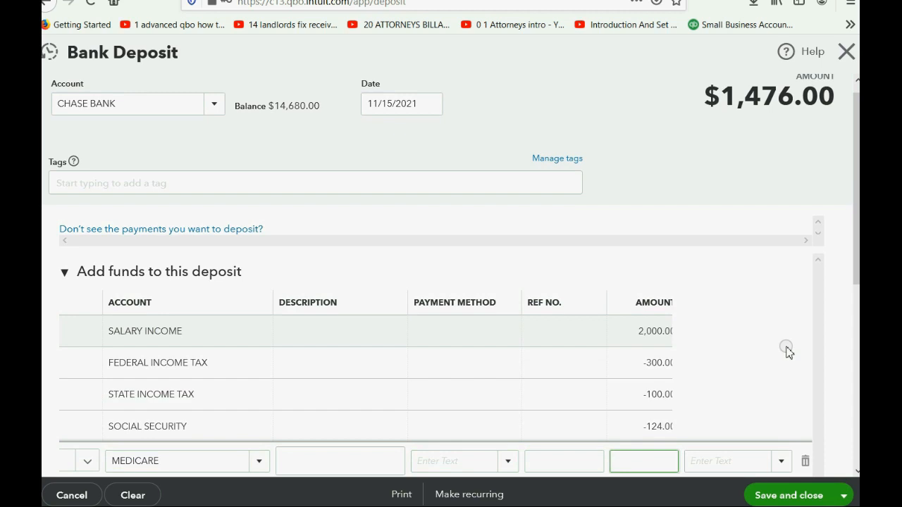
{"action": "type", "text": "-2"}
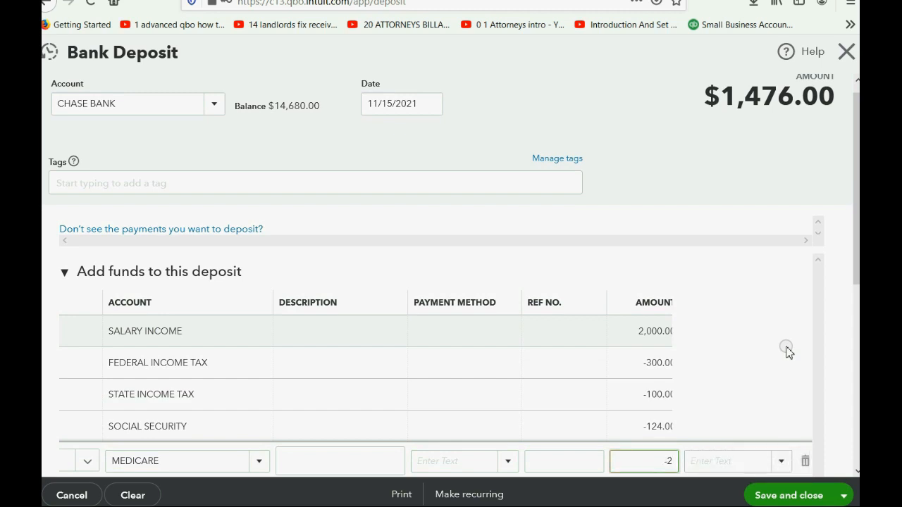
{"action": "scroll", "scroll_direction": "down", "scroll_amount": 3}
{"action": "type", "text": "H"}
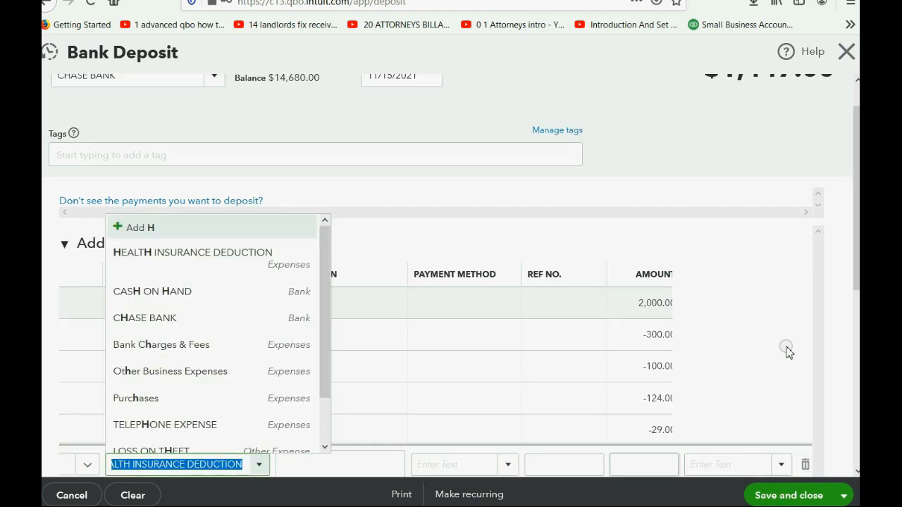
{"action": "type", "text": "EALTH INSURANCE DEDUCTI"}
{"action": "left_click", "coordinate": [644, 463]}
{"action": "type", "text": "-"}
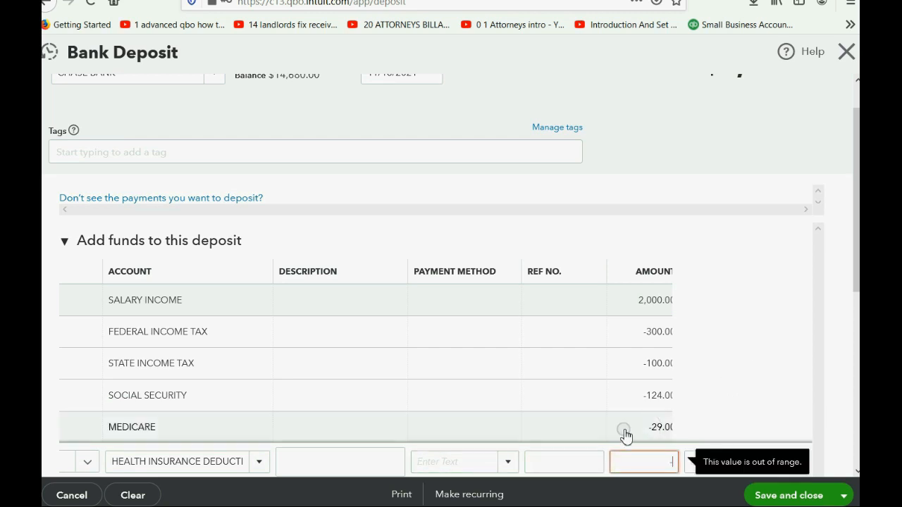
{"action": "left_click", "coordinate": [642, 462]}
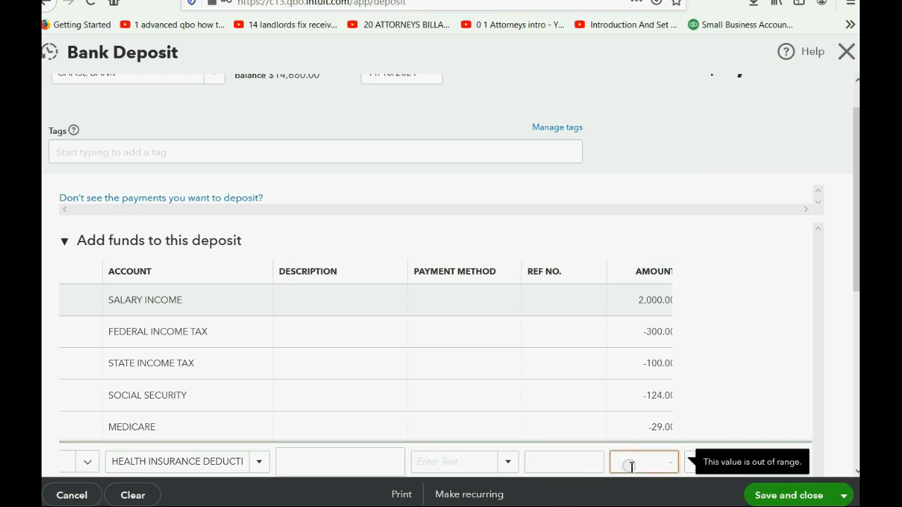
{"action": "type", "text": "-67.00"}
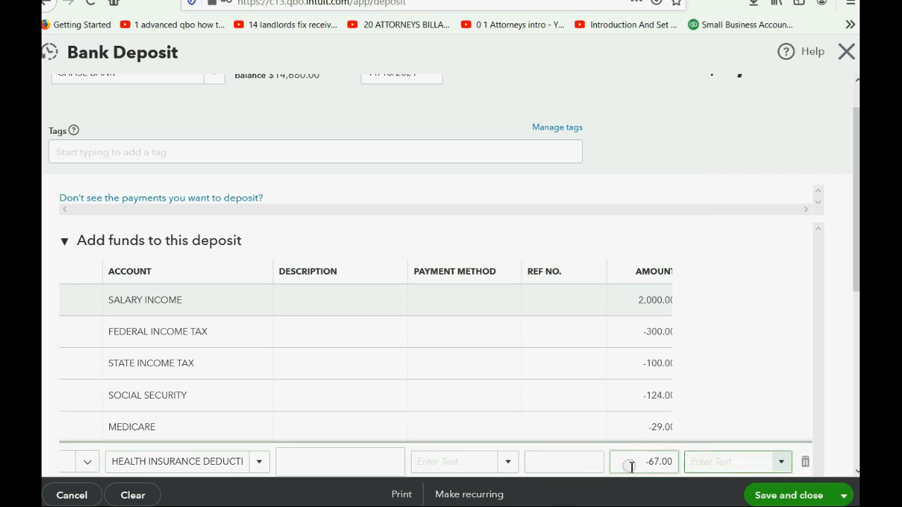
{"action": "scroll", "scroll_direction": "down", "scroll_amount": 3}
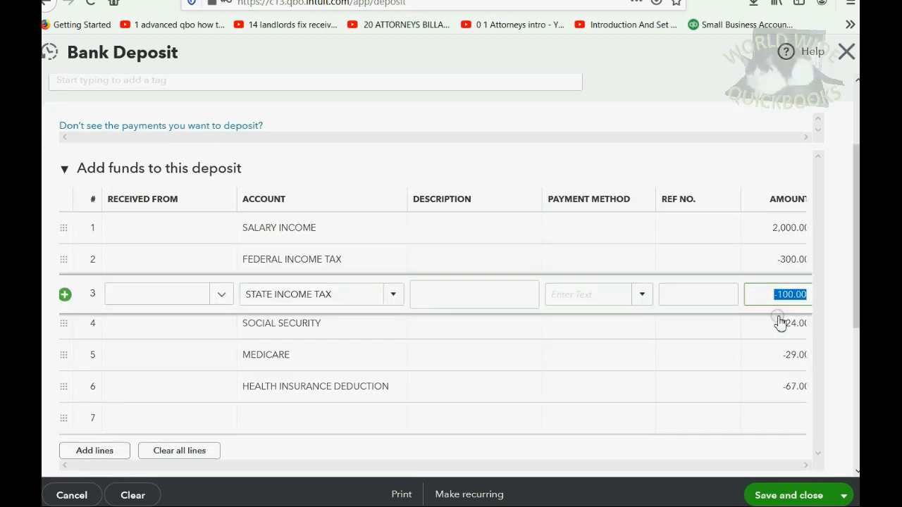
- Confirm the $1,380 total and save and close the November deposit
{"action": "scroll", "scroll_direction": "down", "scroll_amount": 3}
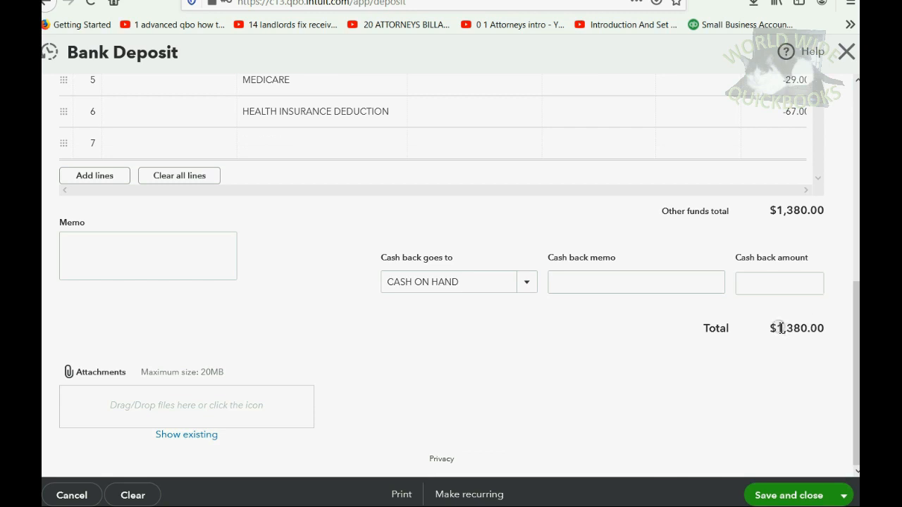
{"action": "double_click", "coordinate": [797, 328]}
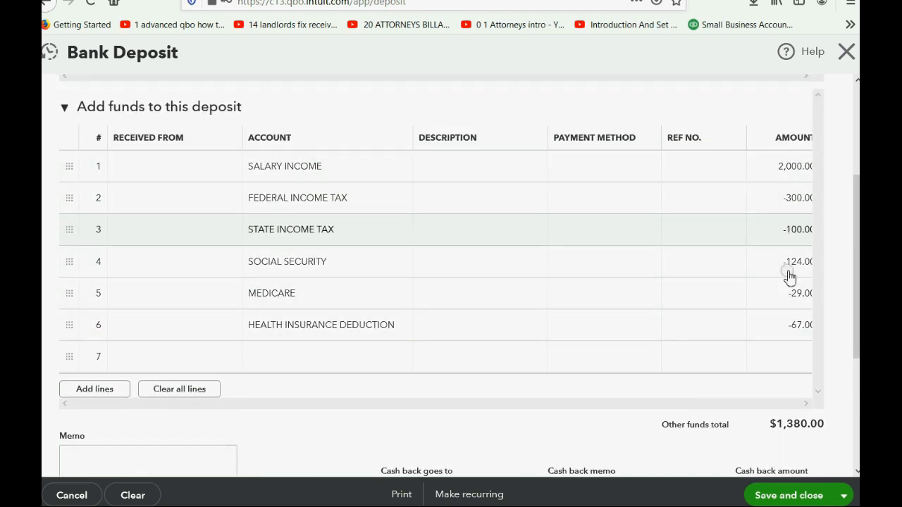
{"action": "mouse_move", "coordinate": [759, 470]}
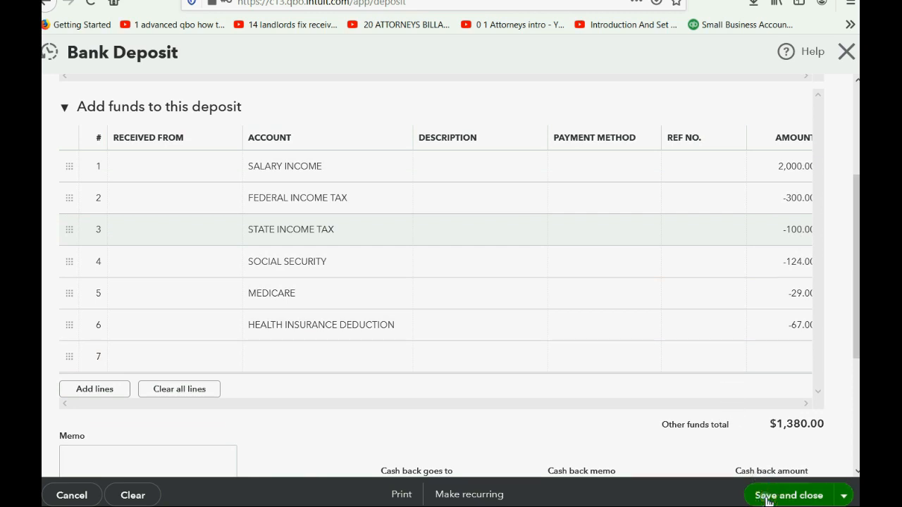
{"action": "left_click", "coordinate": [789, 495]}
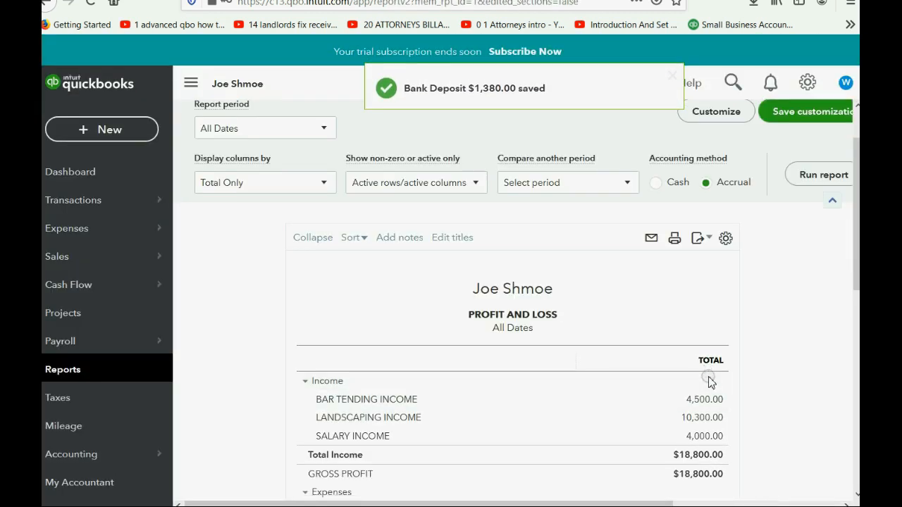
- Drill into the Federal Income Tax amount to list its October and November deposits
{"action": "scroll", "scroll_direction": "down", "scroll_amount": 3}
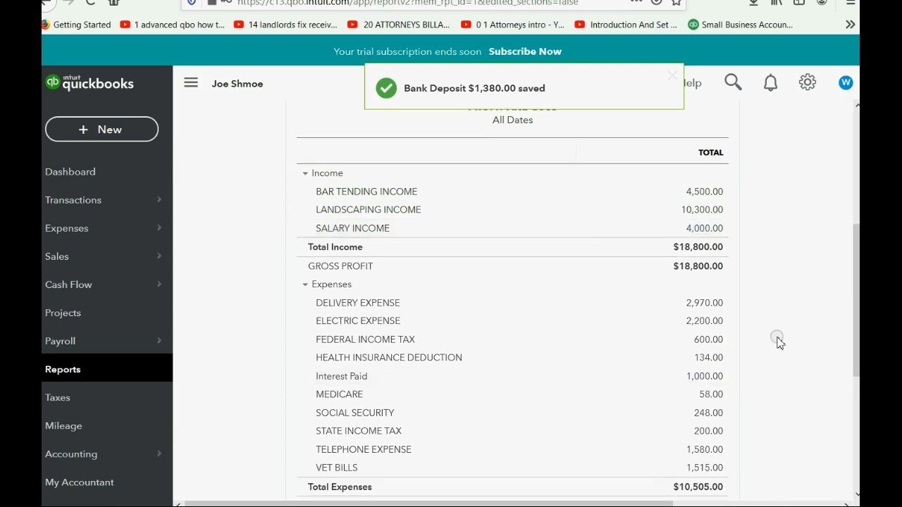
{"action": "left_click", "coordinate": [669, 77]}
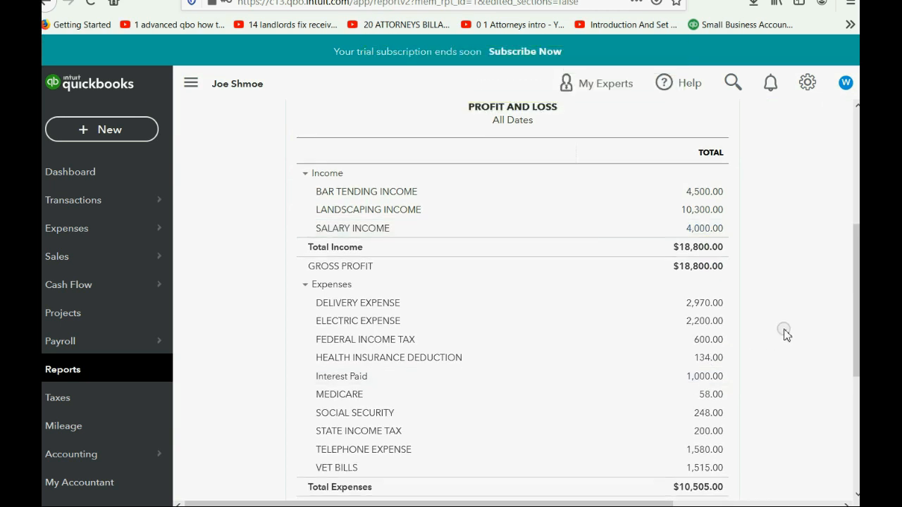
{"action": "mouse_move", "coordinate": [677, 229]}
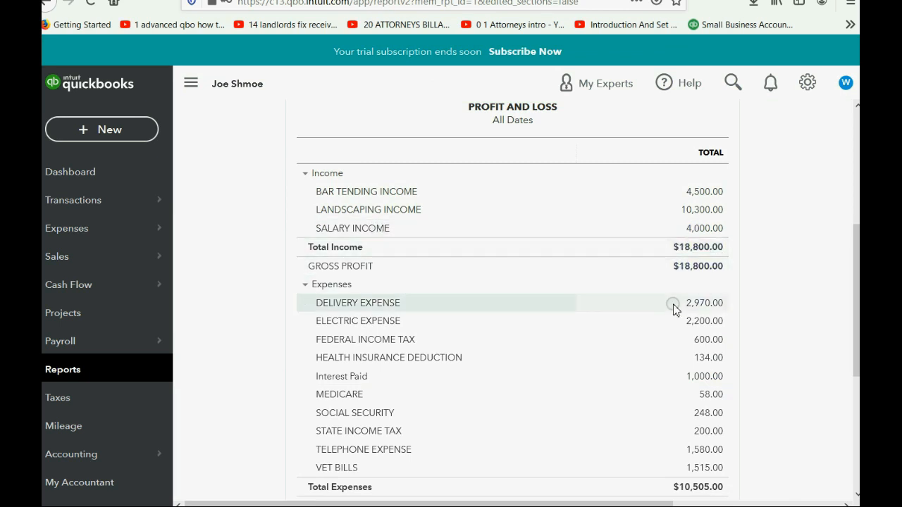
{"action": "mouse_move", "coordinate": [705, 347]}
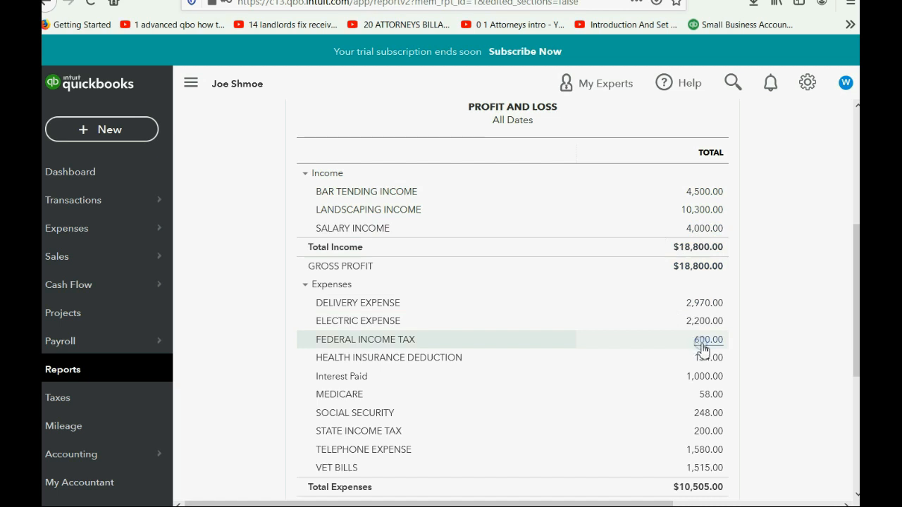
{"action": "left_click", "coordinate": [702, 340]}
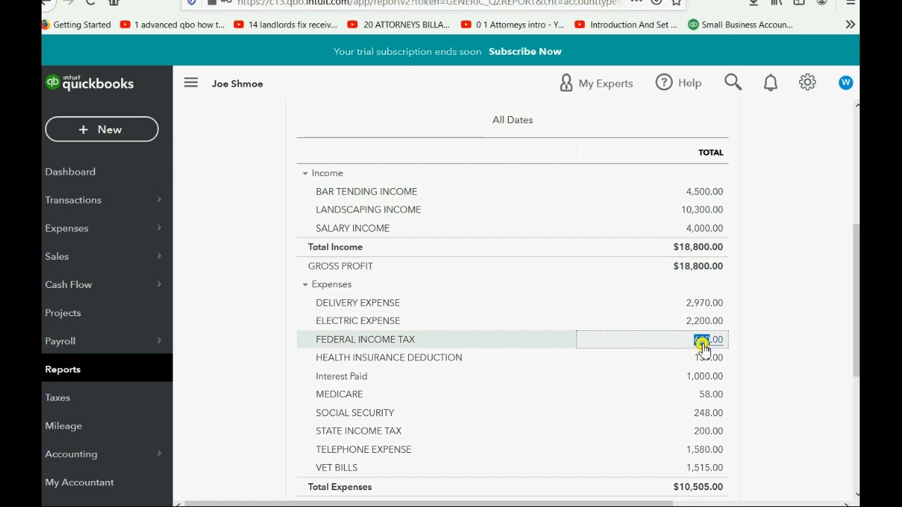
{"action": "left_click", "coordinate": [702, 339]}
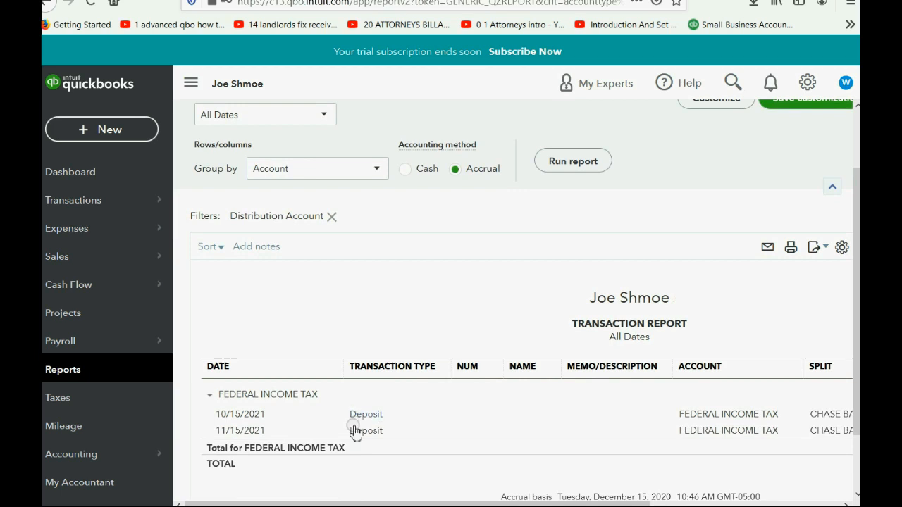
- Scroll the Federal Income Tax transaction report sideways to review its columns
{"action": "scroll", "scroll_direction": "right", "scroll_amount": 3}
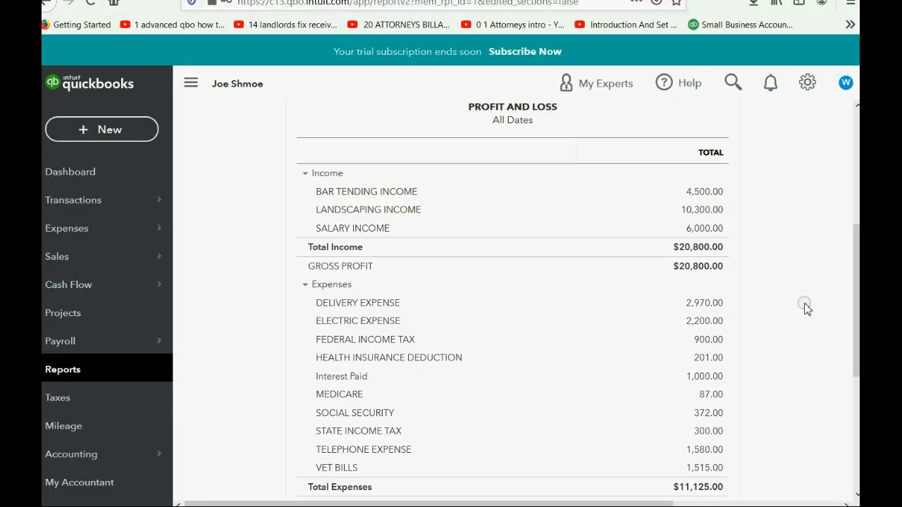
{"action": "scroll", "scroll_direction": "up", "scroll_amount": 3}
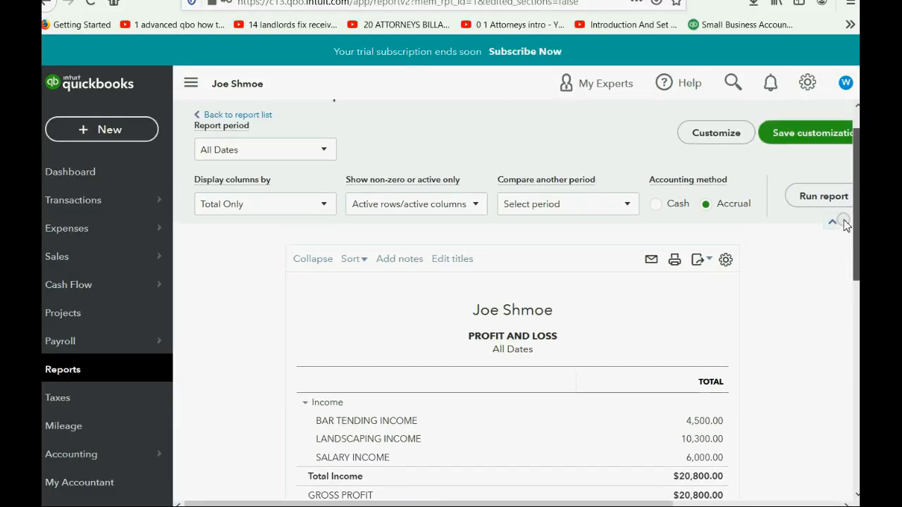
{"action": "scroll", "scroll_direction": "down", "scroll_amount": 3}
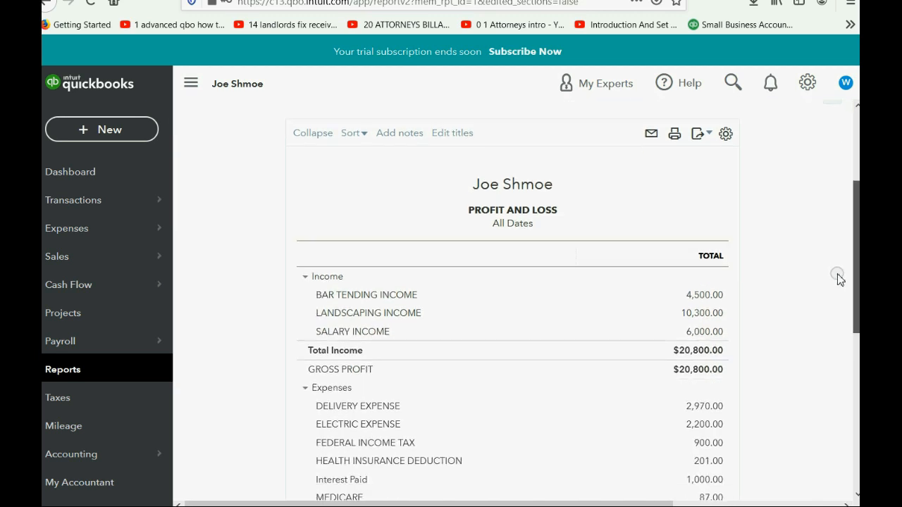
{"action": "scroll", "scroll_direction": "down", "scroll_amount": 3}
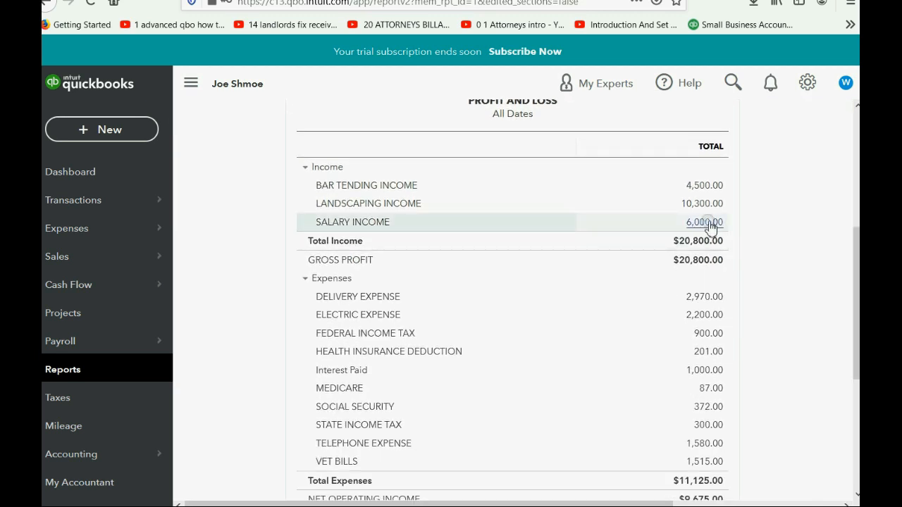
{"action": "mouse_move", "coordinate": [671, 296]}
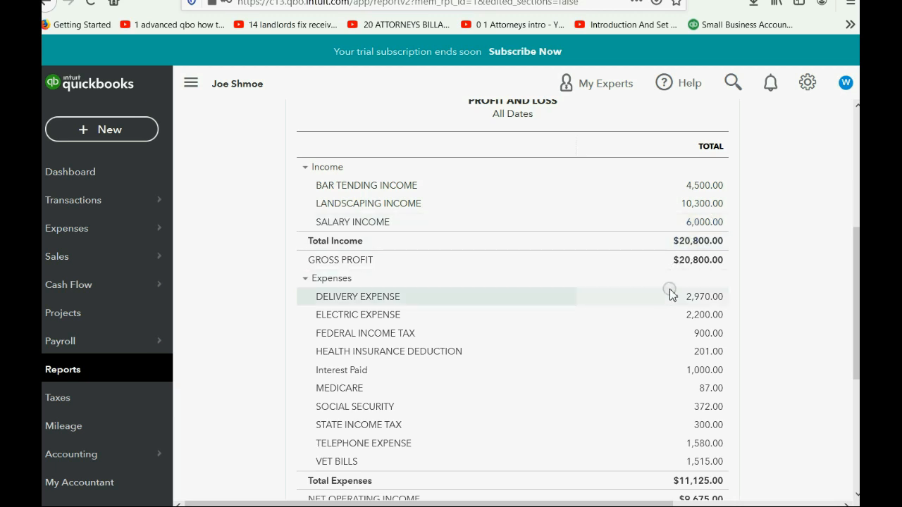
{"action": "mouse_move", "coordinate": [707, 333]}
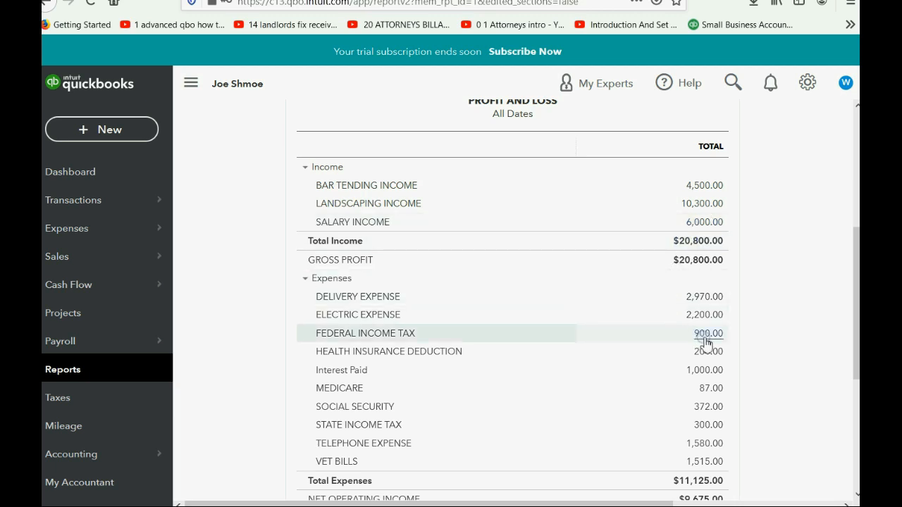
{"action": "mouse_move", "coordinate": [713, 358]}
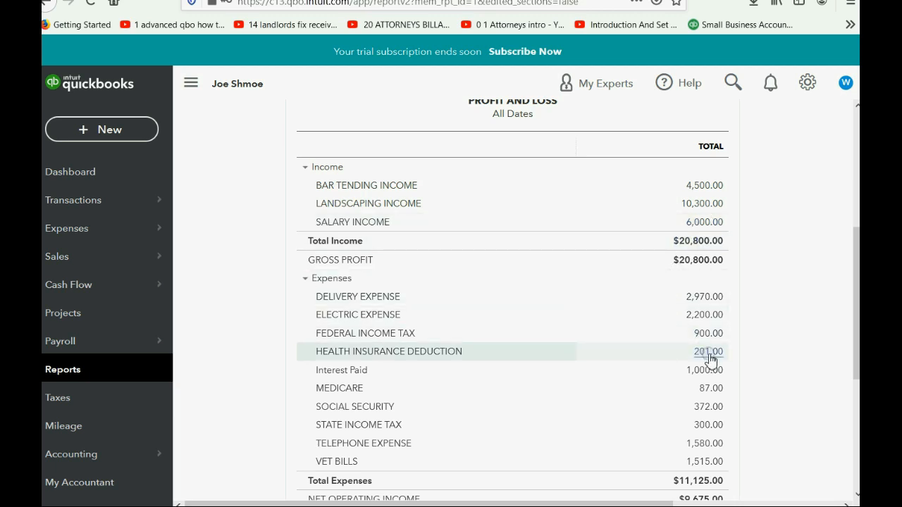
{"action": "mouse_move", "coordinate": [713, 383]}
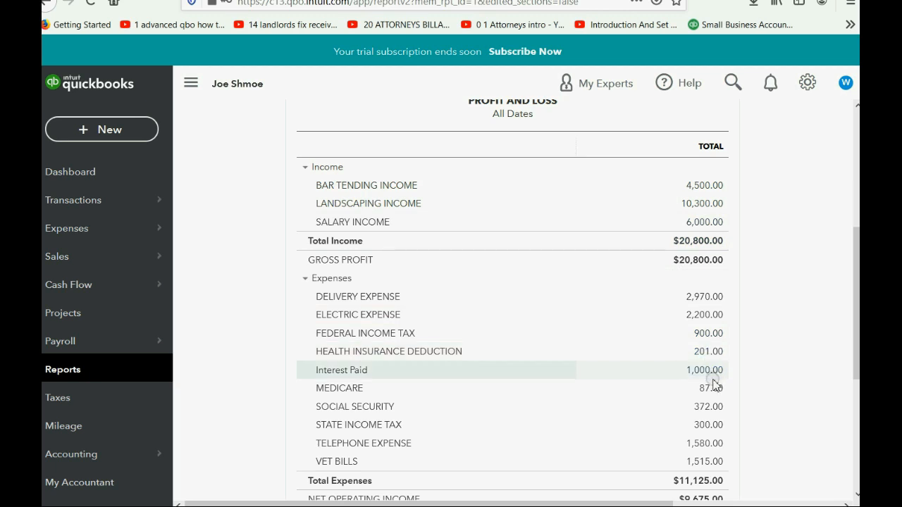
{"action": "mouse_move", "coordinate": [716, 412]}
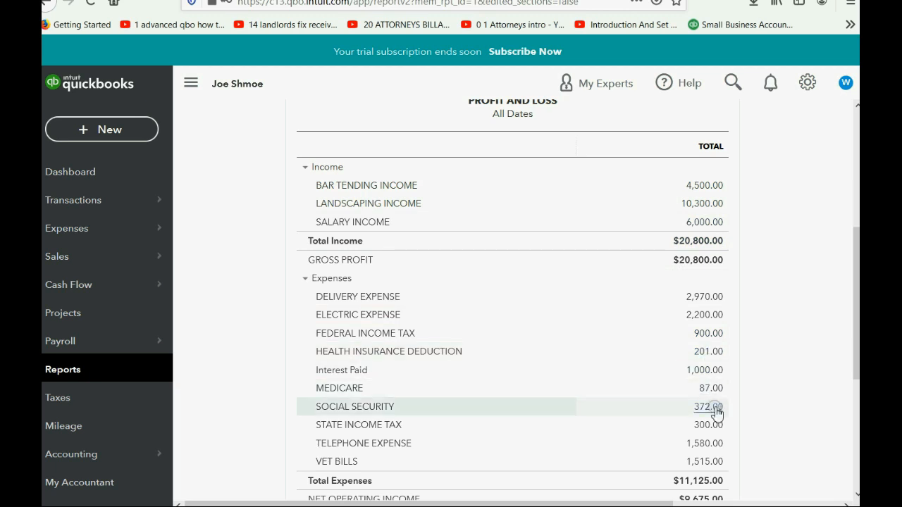